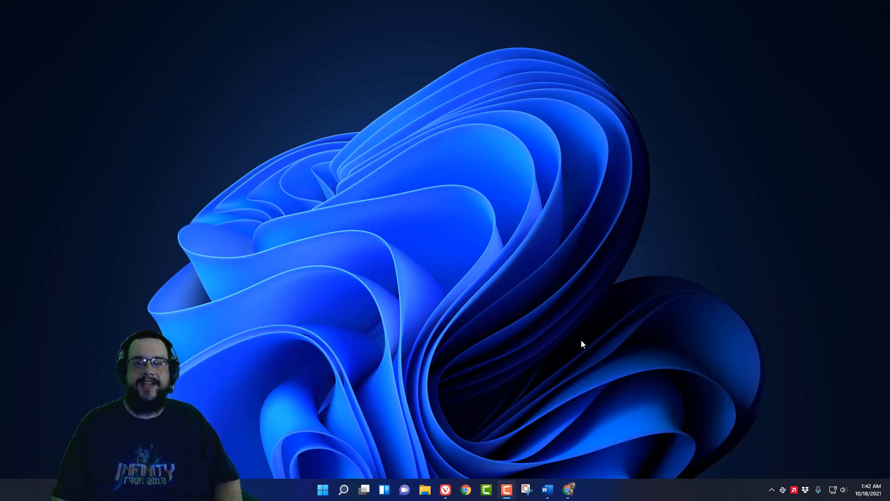
mouse_move(635, 358)
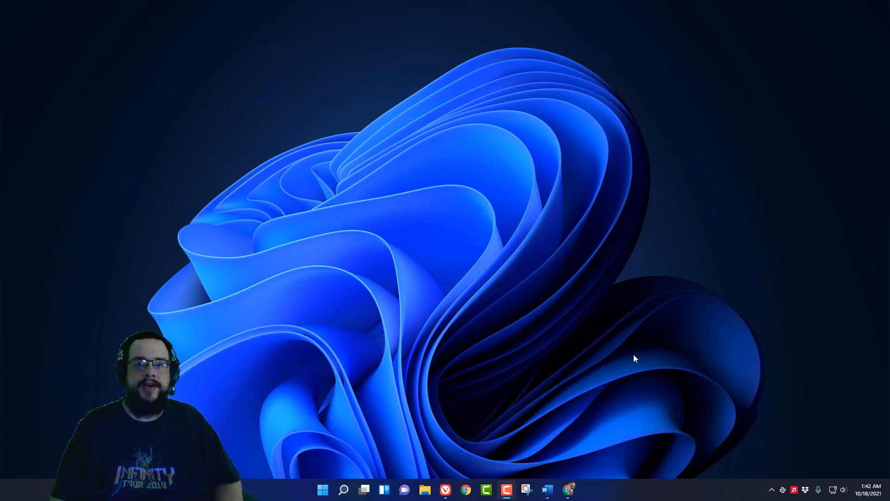
mouse_move(627, 355)
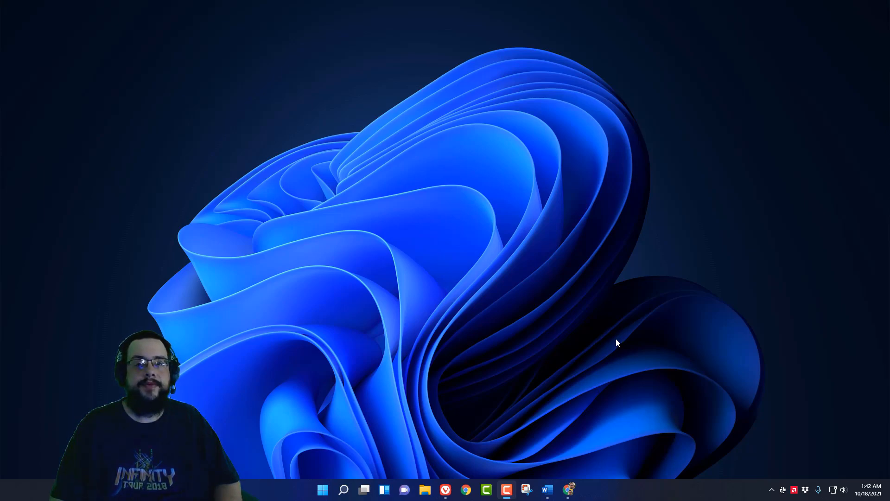
mouse_move(605, 296)
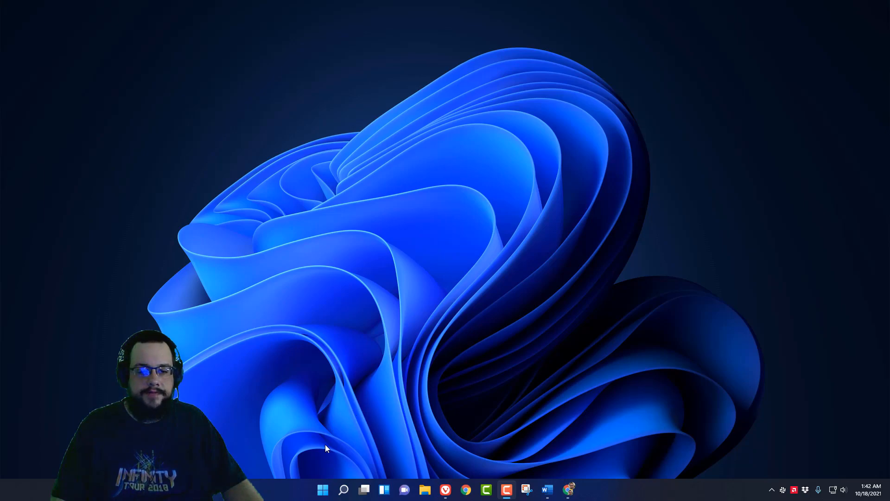
Step: Open the Start menu and search for 'run'
click(323, 489)
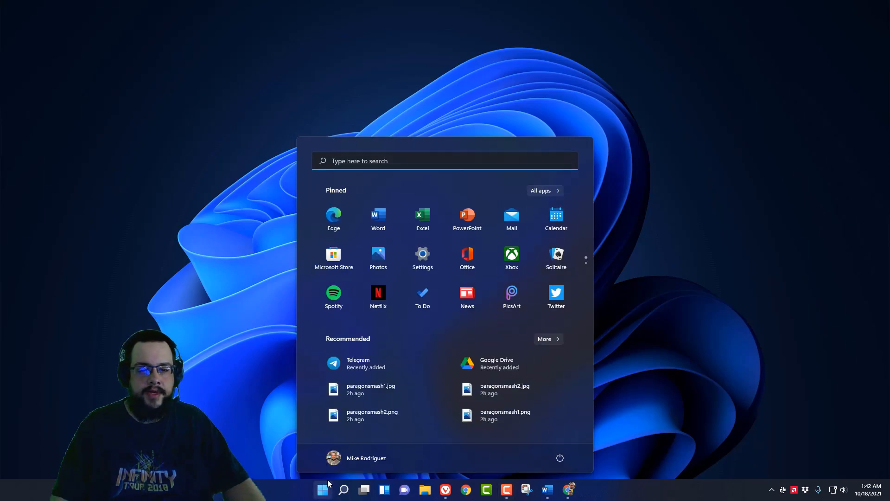
text(run)
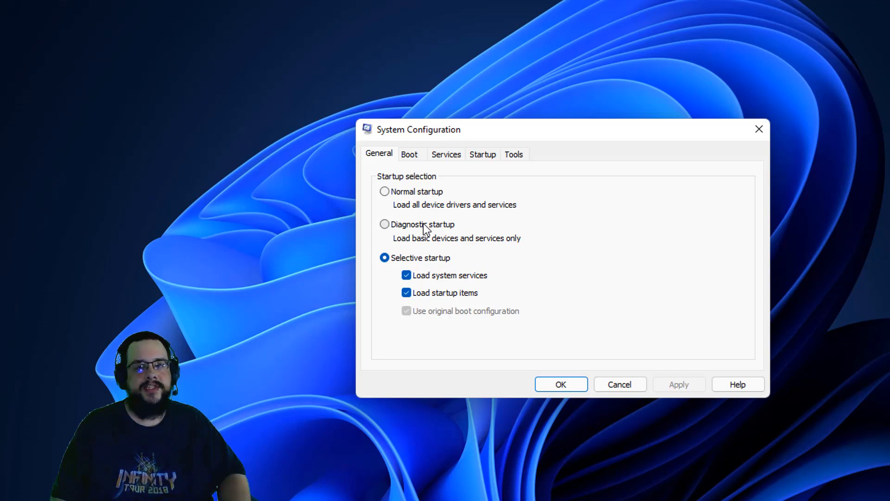
mouse_move(423, 218)
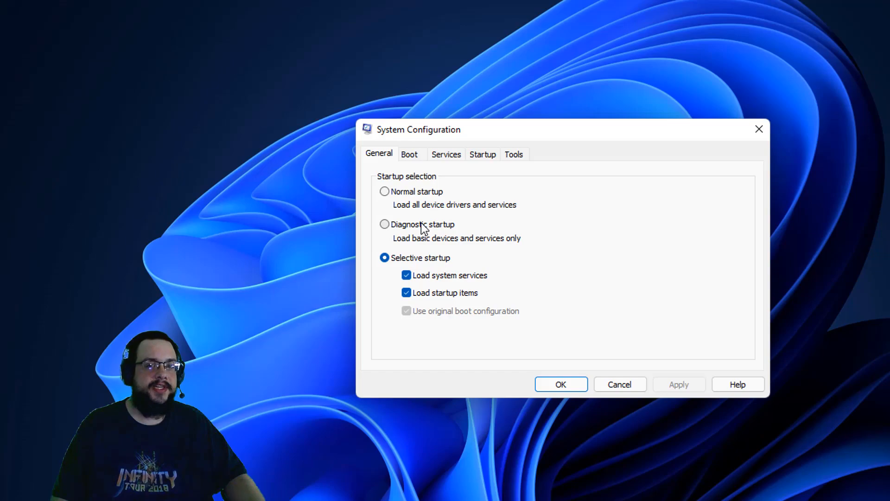
mouse_move(467, 188)
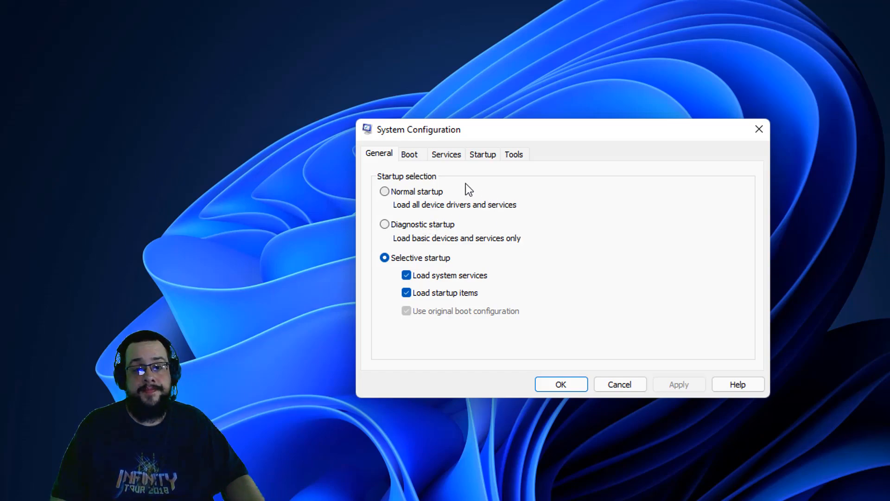
mouse_move(437, 235)
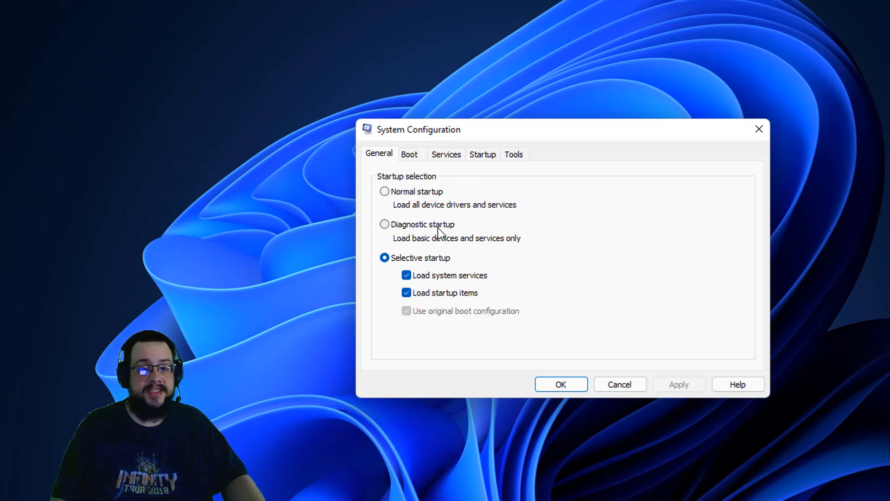
Step: Keep Selective startup chosen on the General tab's startup options
click(407, 275)
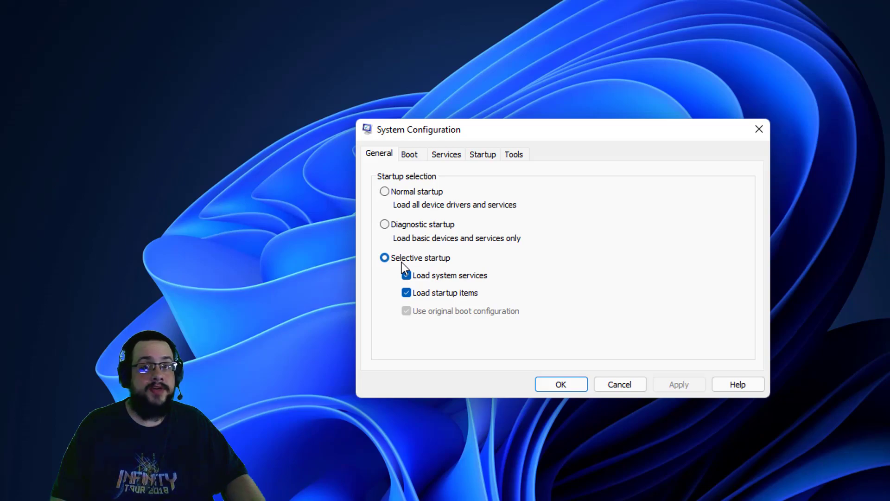
click(406, 275)
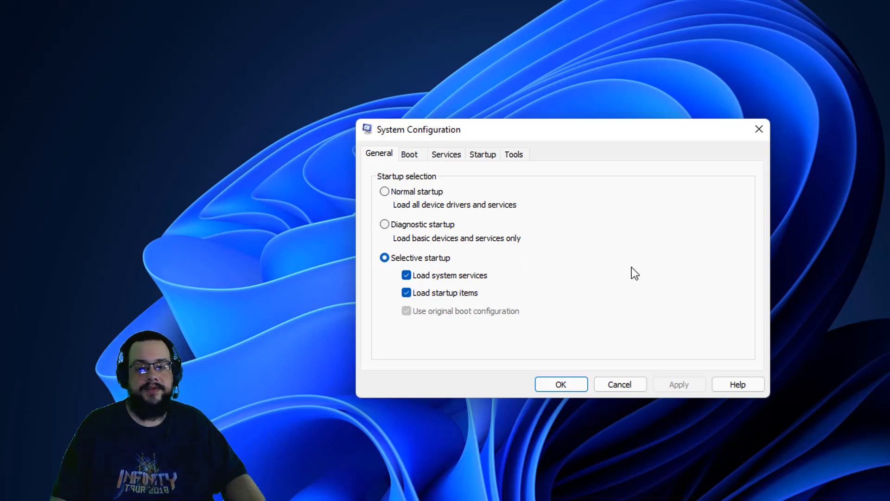
mouse_move(413, 162)
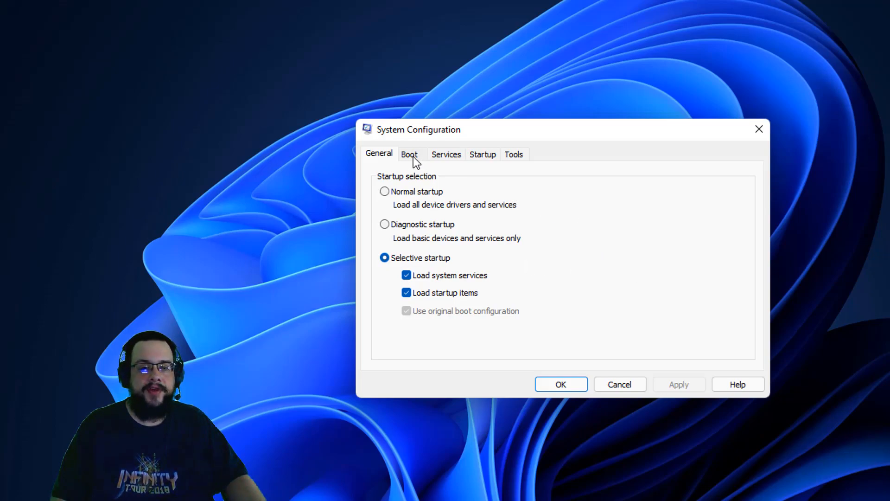
Step: Show the Boot tab with Windows 10 as default and a 30-second timeout
click(410, 154)
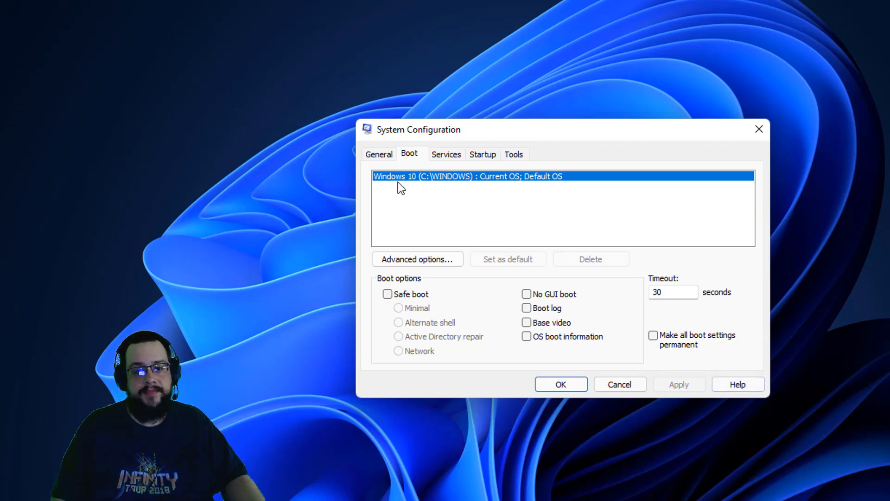
mouse_move(479, 334)
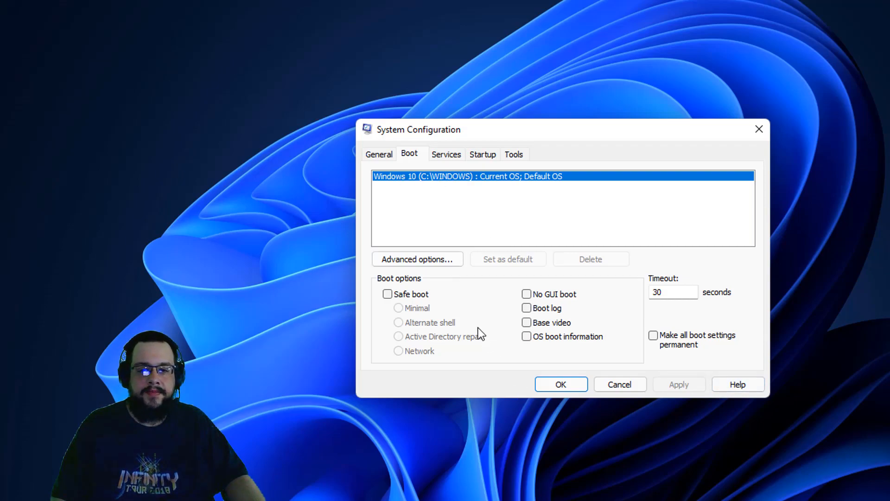
mouse_move(395, 304)
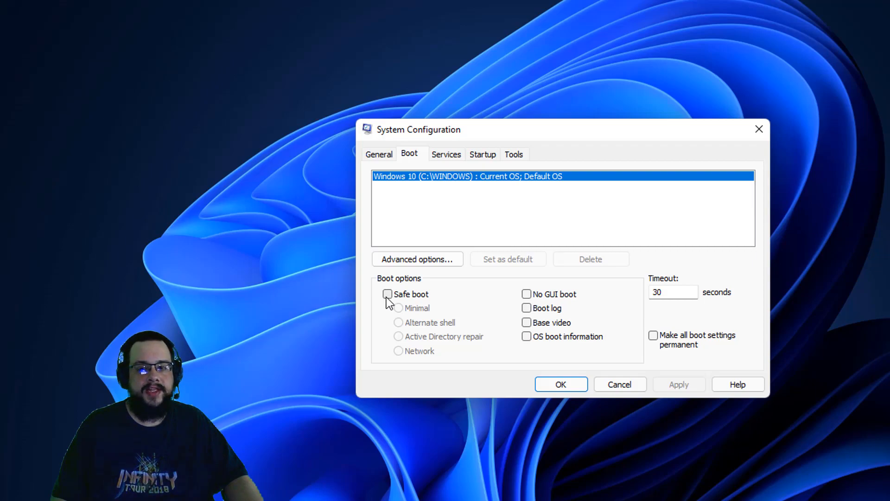
mouse_move(627, 298)
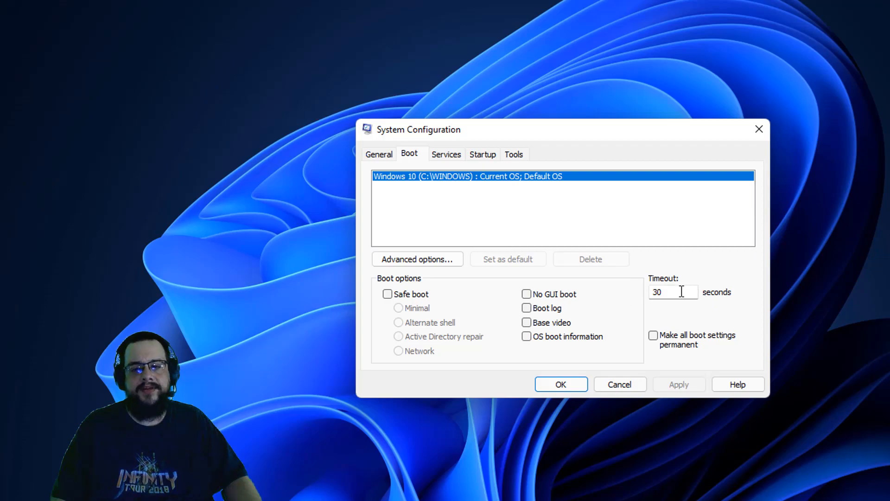
mouse_move(713, 313)
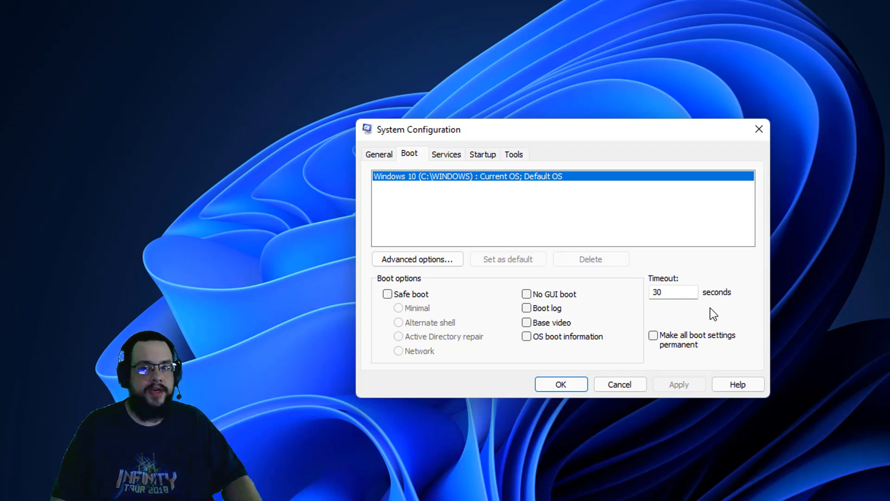
mouse_move(416, 184)
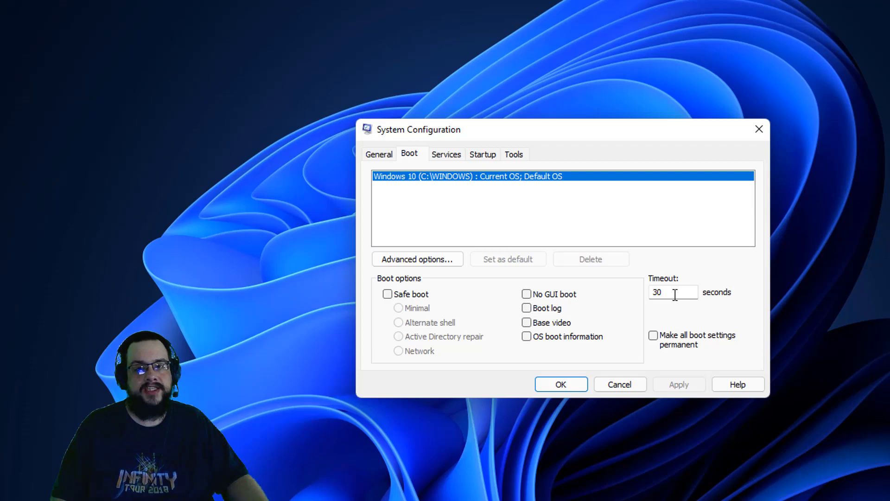
mouse_move(471, 169)
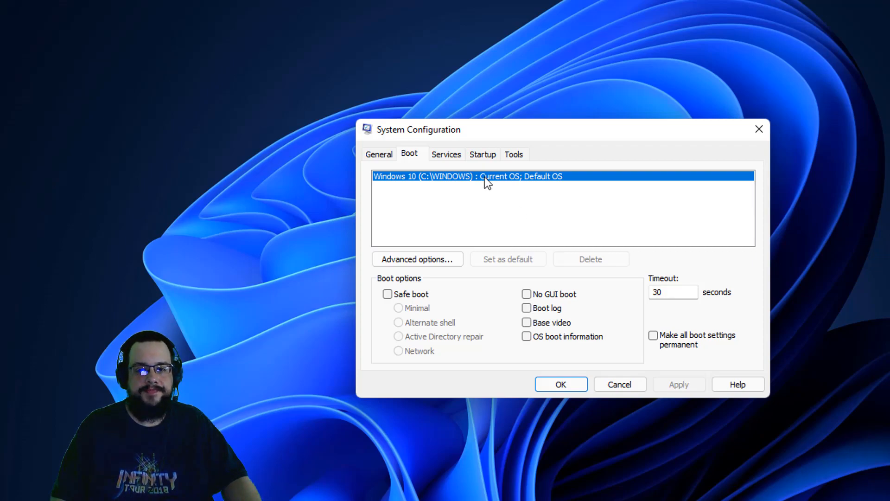
mouse_move(624, 253)
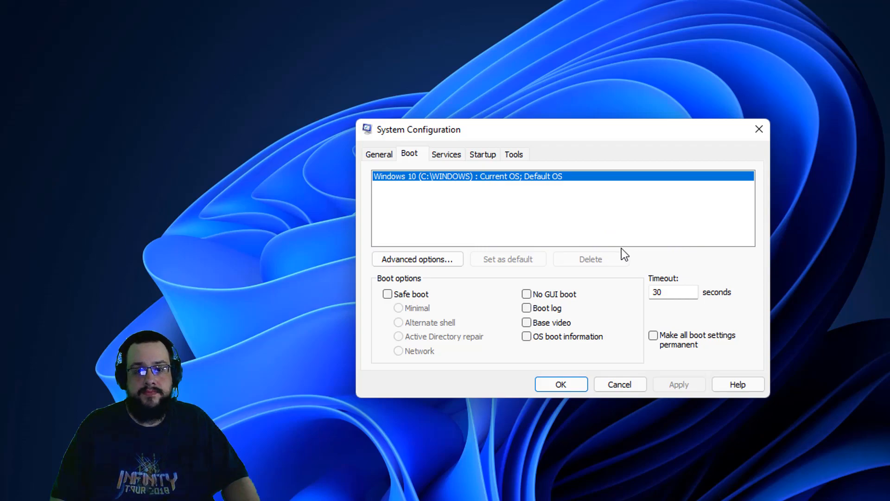
Step: In Advanced boot options, toggle processor count and maximum memory off again, then close with OK
click(417, 259)
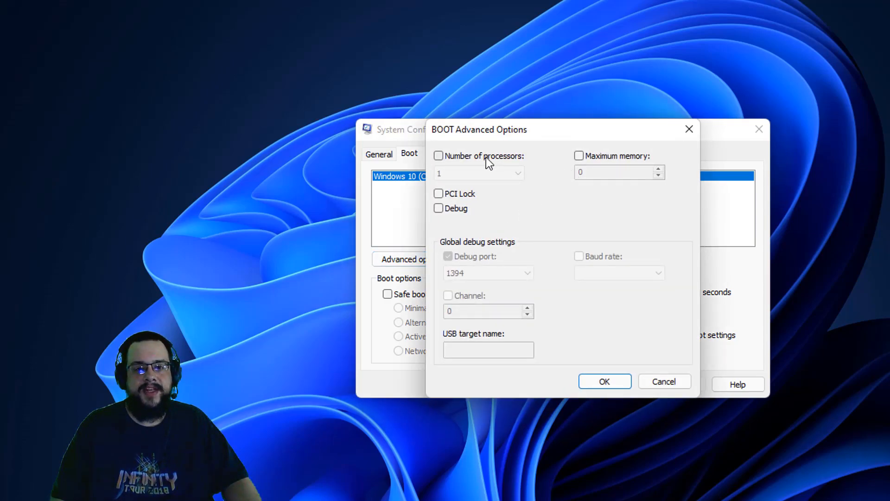
mouse_move(513, 157)
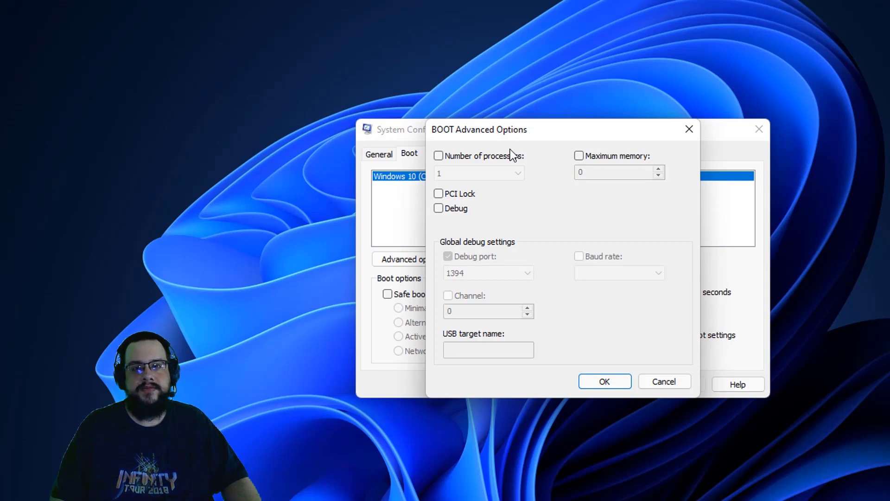
mouse_move(501, 173)
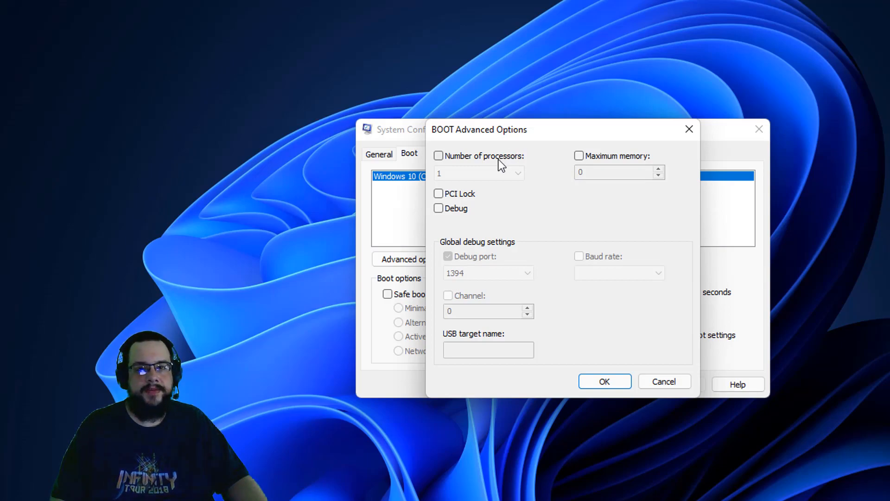
mouse_move(499, 160)
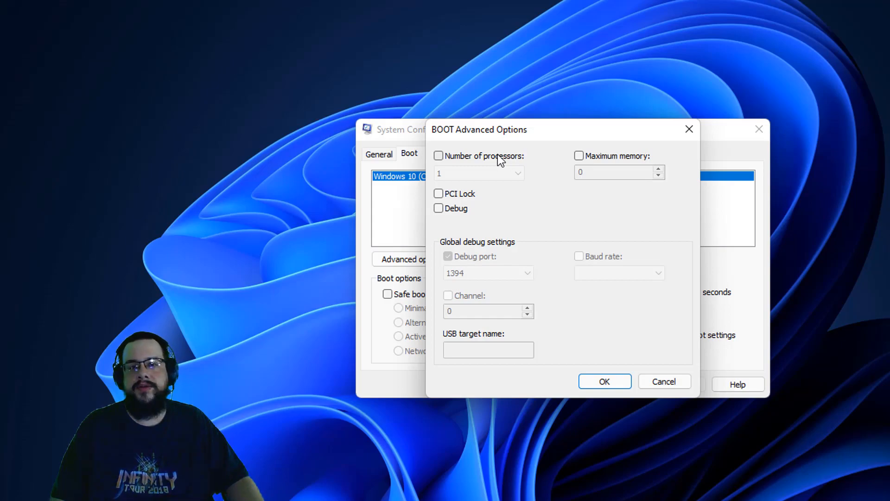
mouse_move(504, 156)
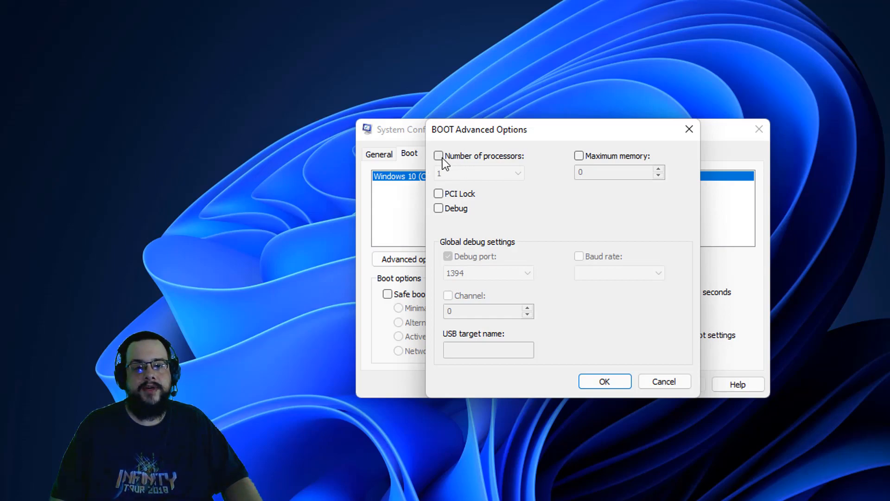
click(439, 156)
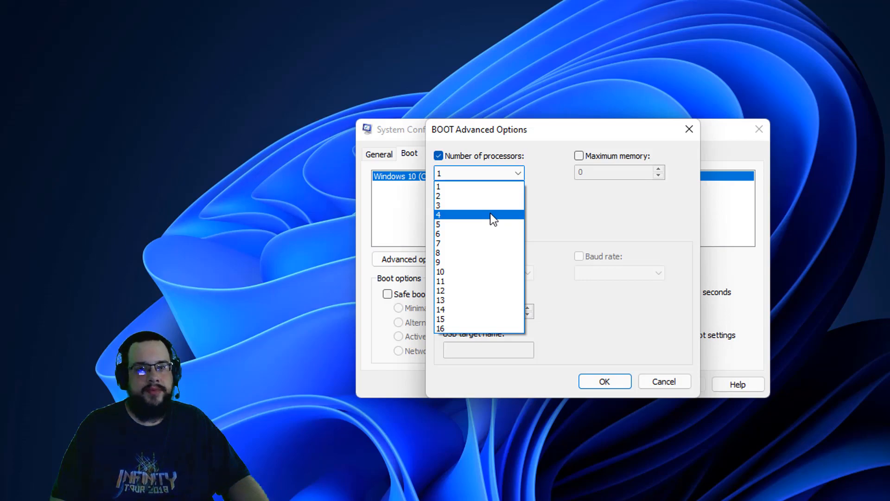
mouse_move(471, 196)
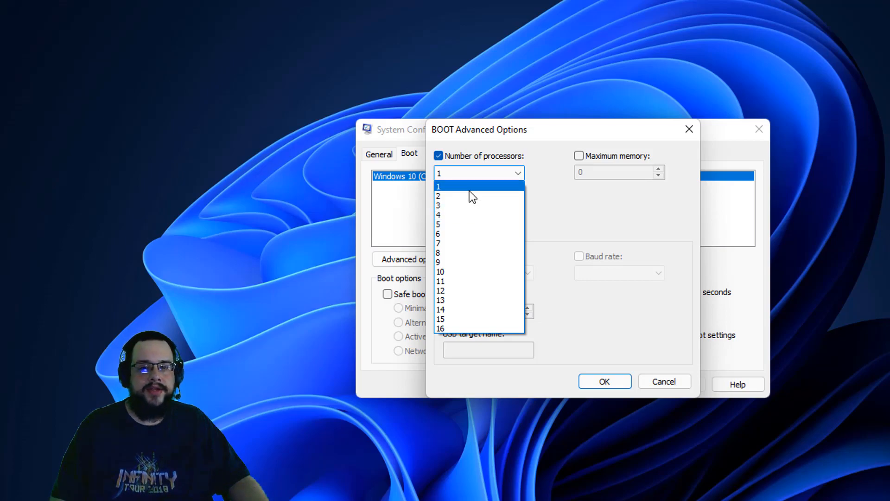
mouse_move(449, 160)
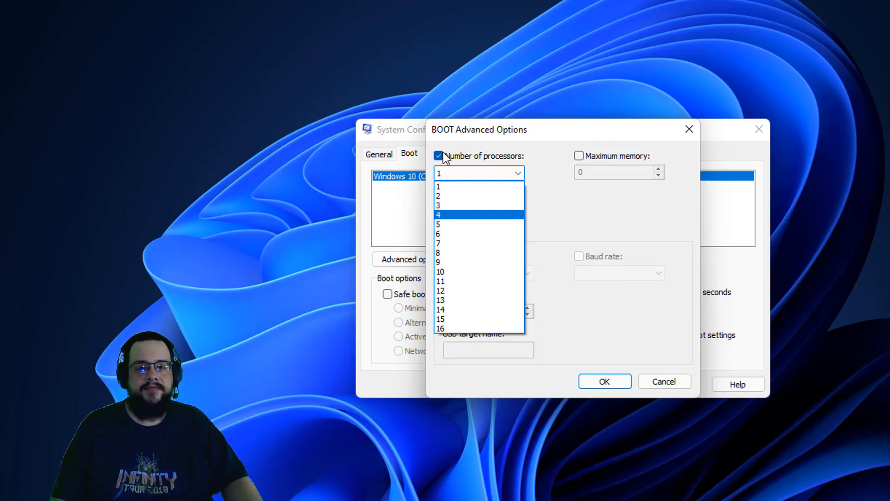
click(438, 156)
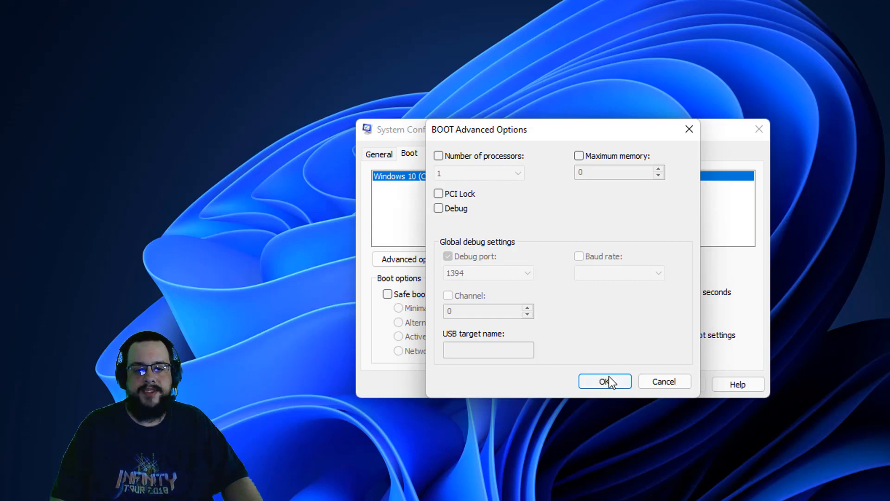
mouse_move(585, 154)
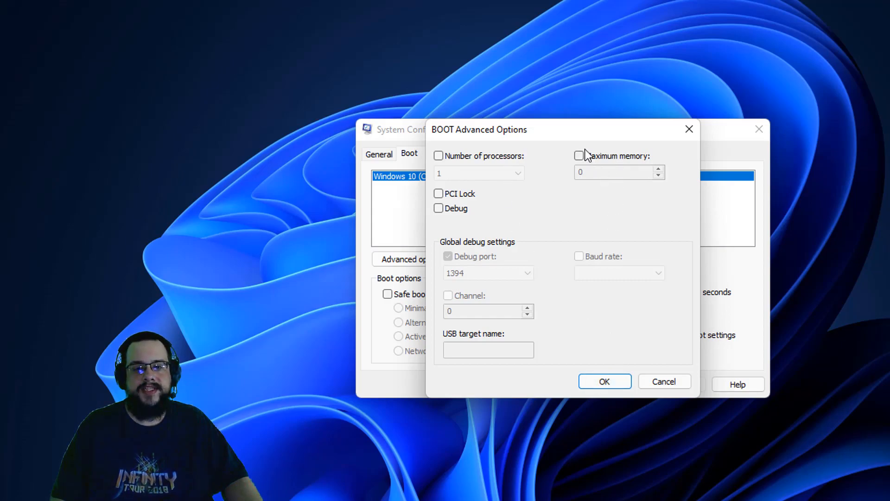
mouse_move(592, 162)
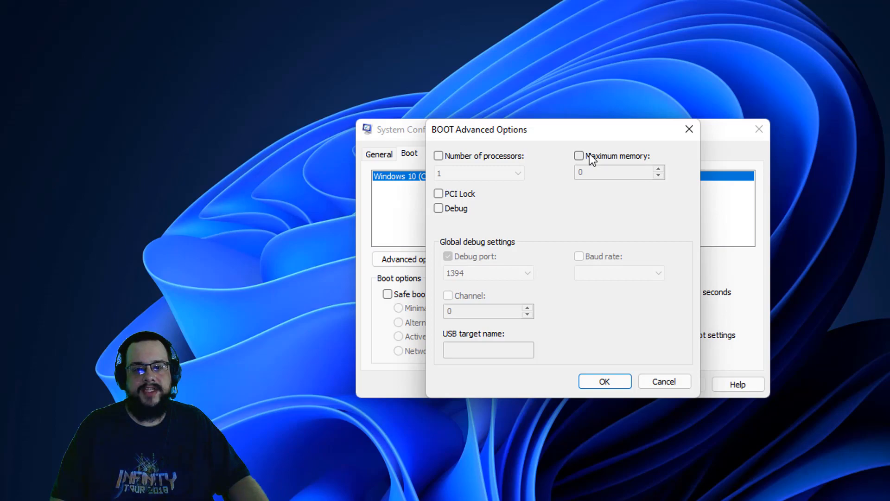
click(579, 155)
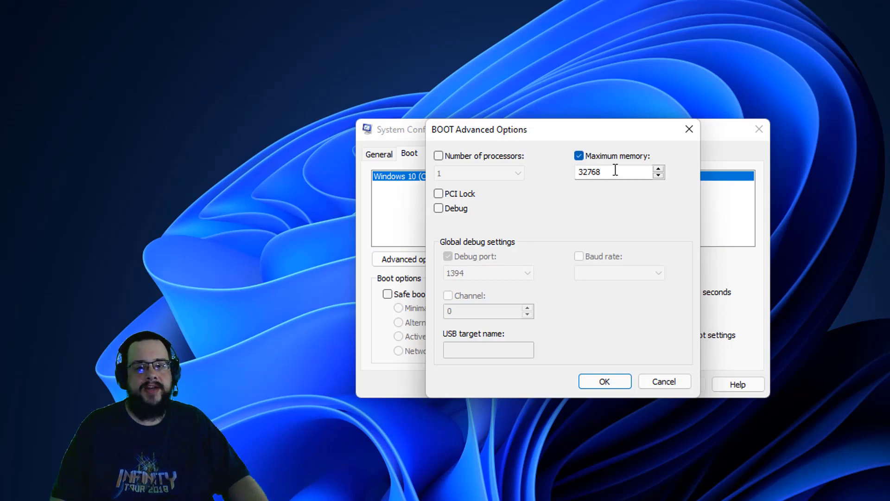
mouse_move(592, 159)
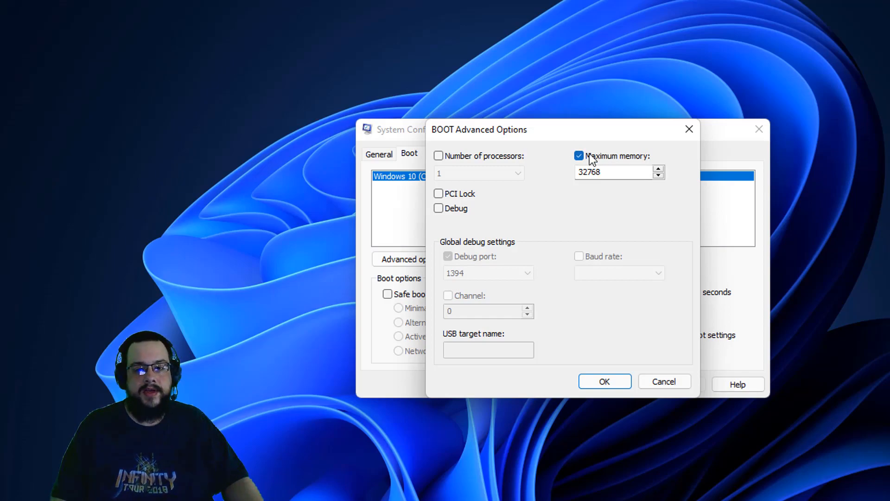
click(578, 156)
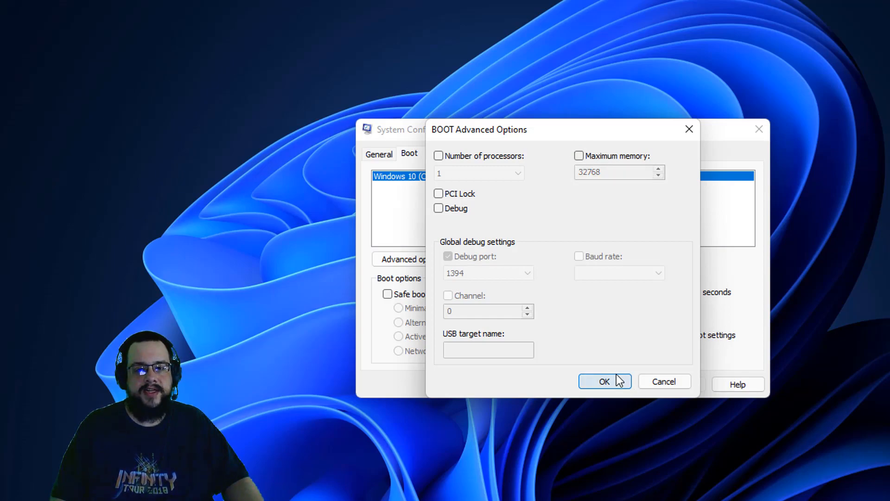
click(604, 381)
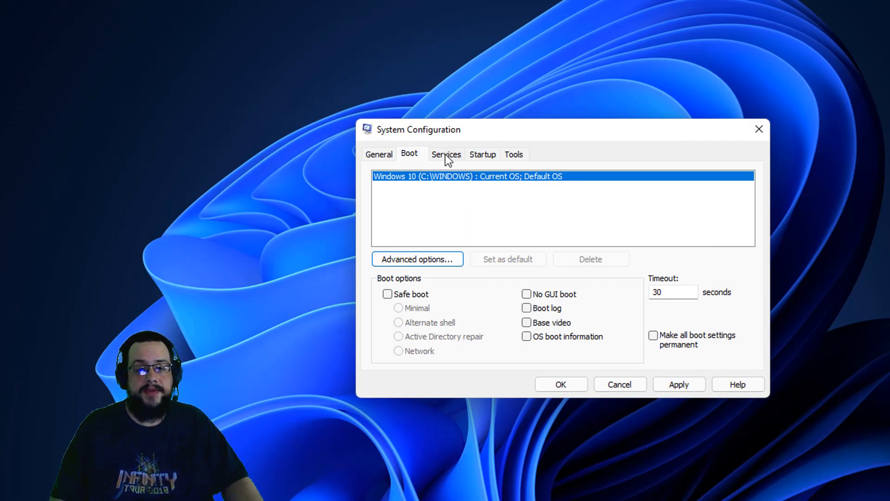
Step: On the Services tab, sort by Status and hide all Microsoft services
click(446, 154)
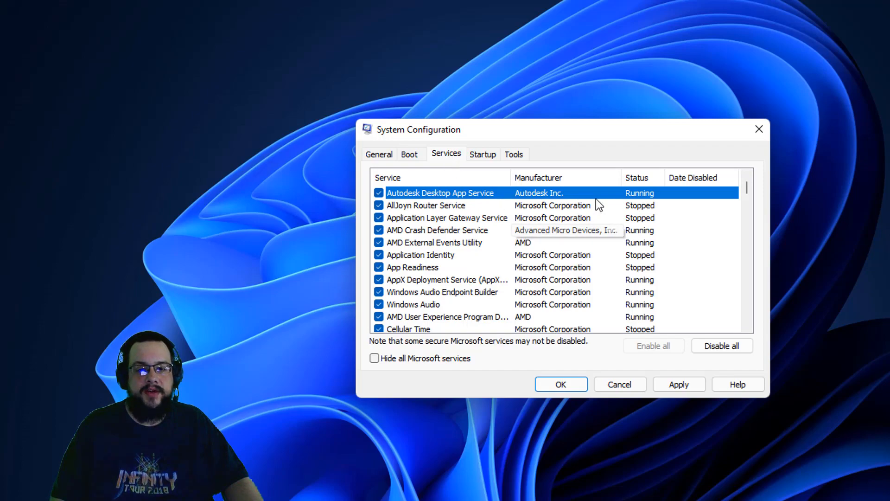
mouse_move(611, 258)
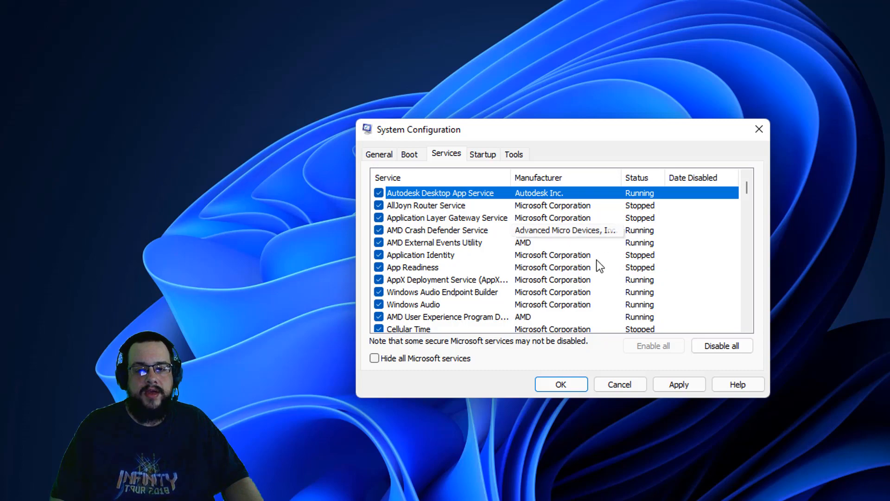
mouse_move(642, 179)
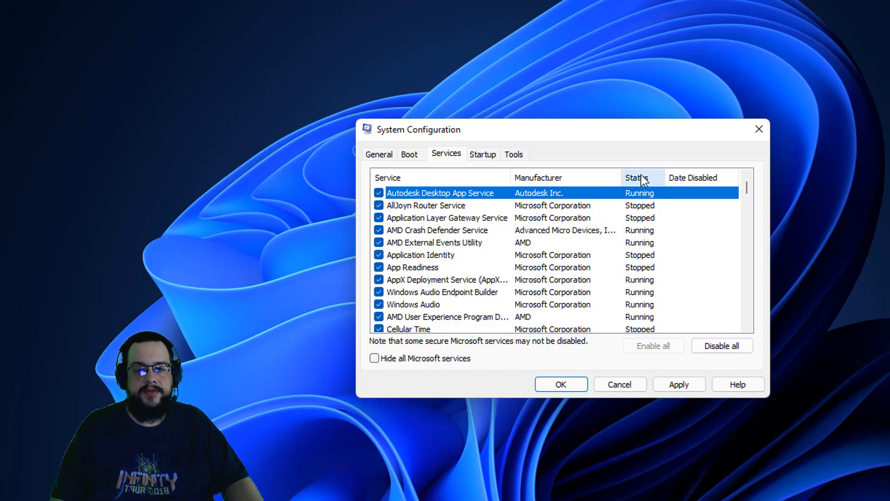
click(636, 177)
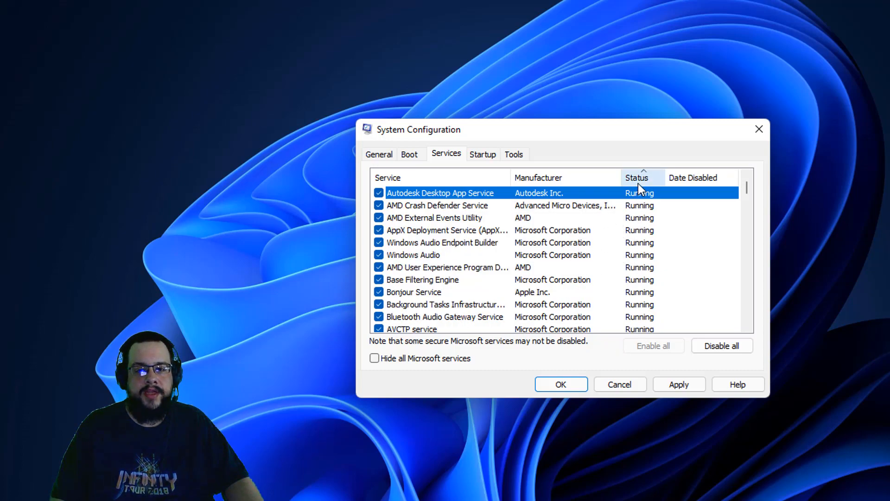
click(636, 178)
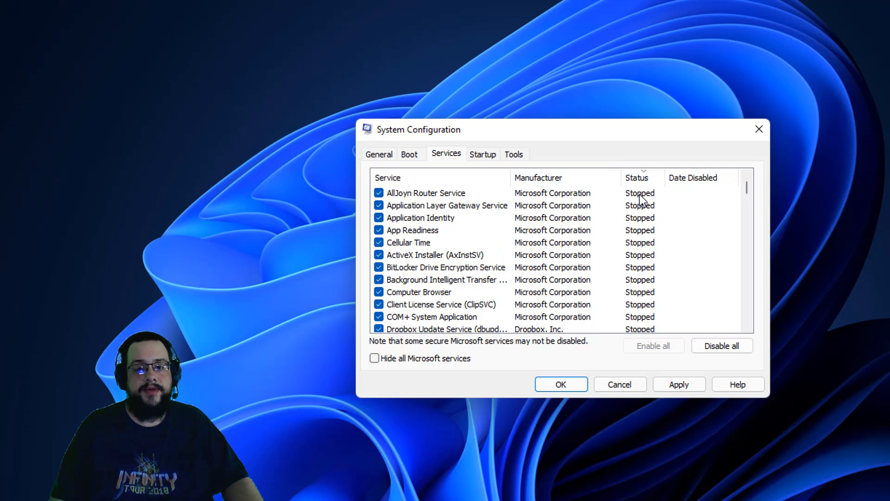
click(421, 193)
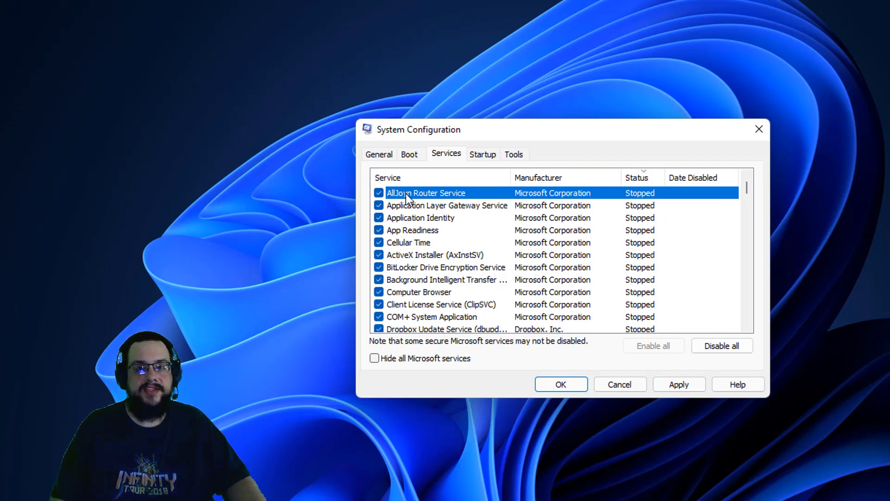
mouse_move(497, 343)
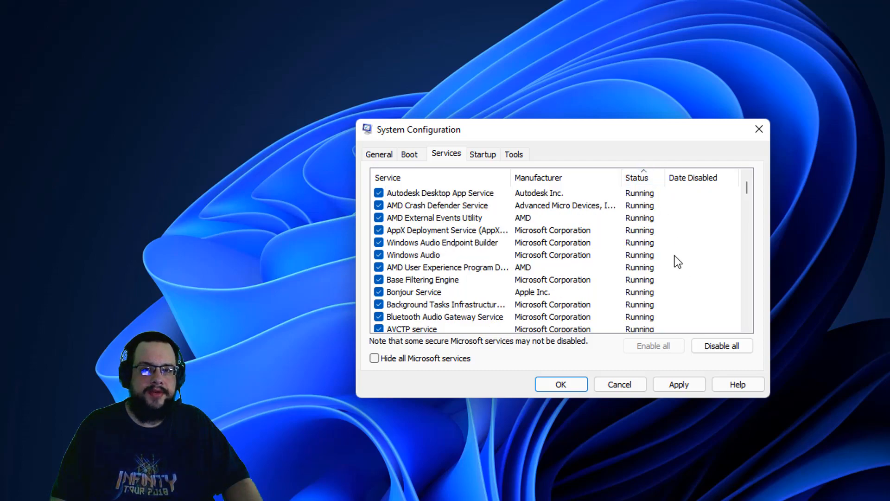
mouse_move(508, 240)
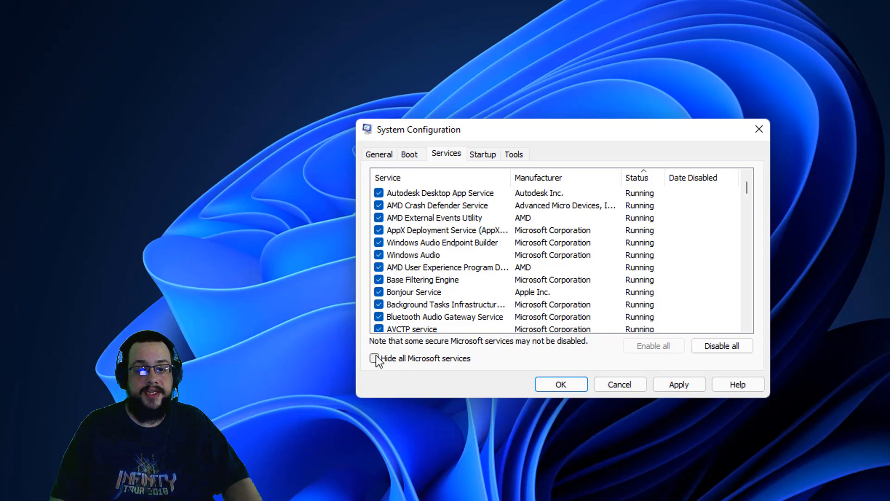
click(374, 358)
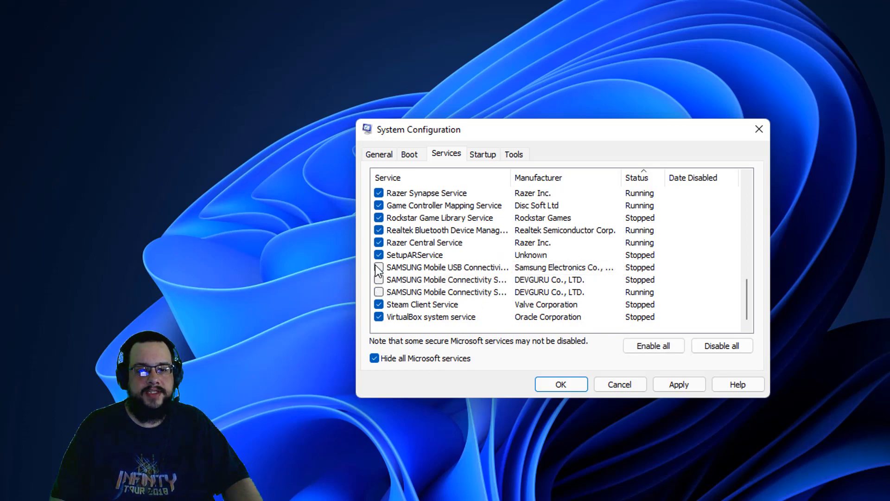
Step: Toggle SAMSUNG Mobile USB and FlexNet services, then uncheck Autodesk Desktop App Service
click(379, 267)
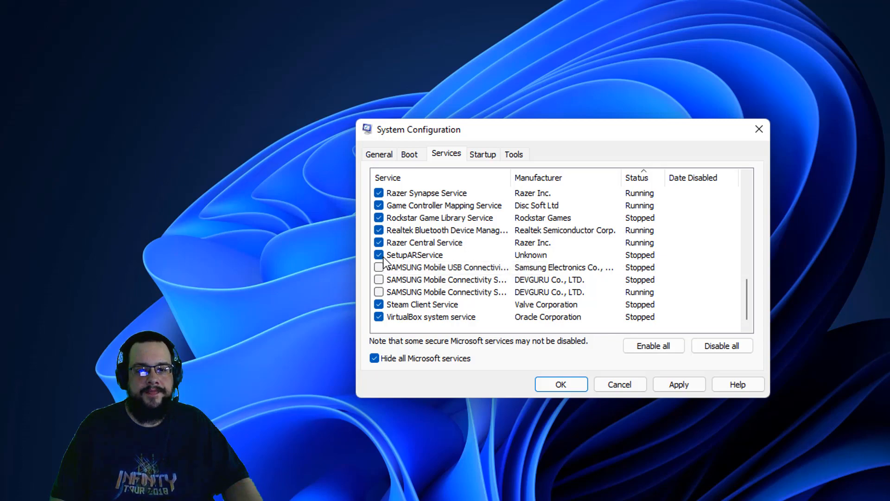
click(379, 255)
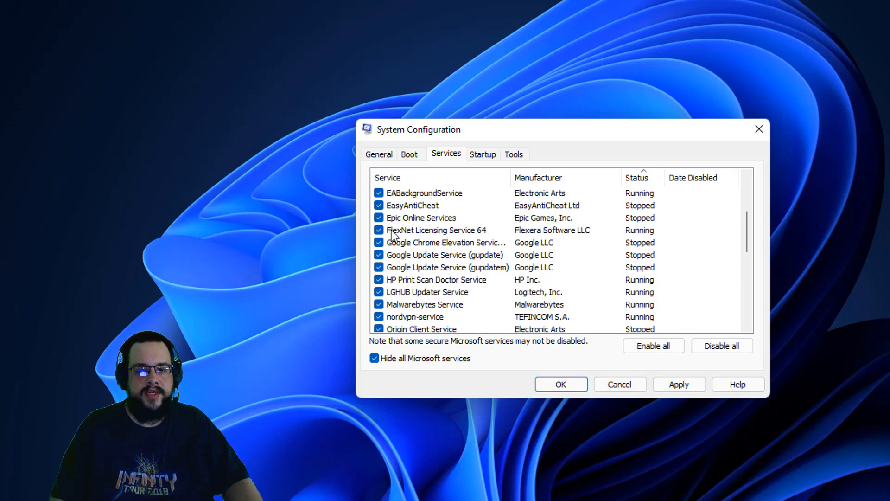
click(378, 230)
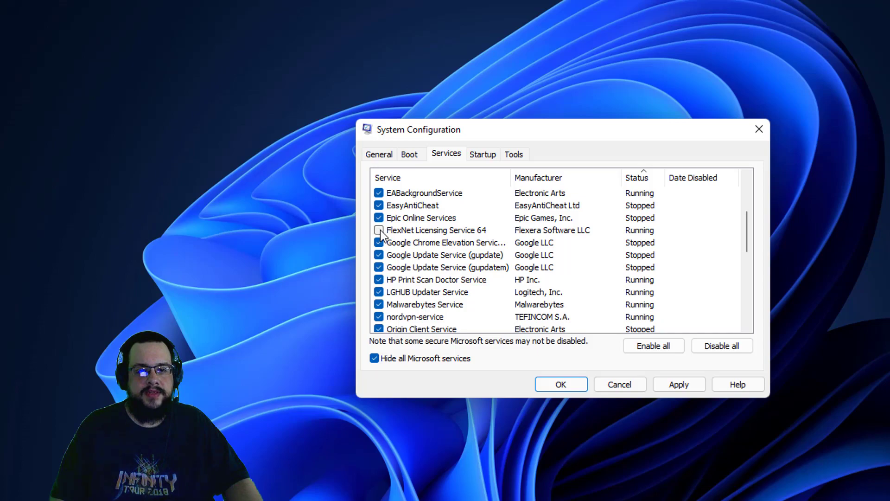
click(379, 229)
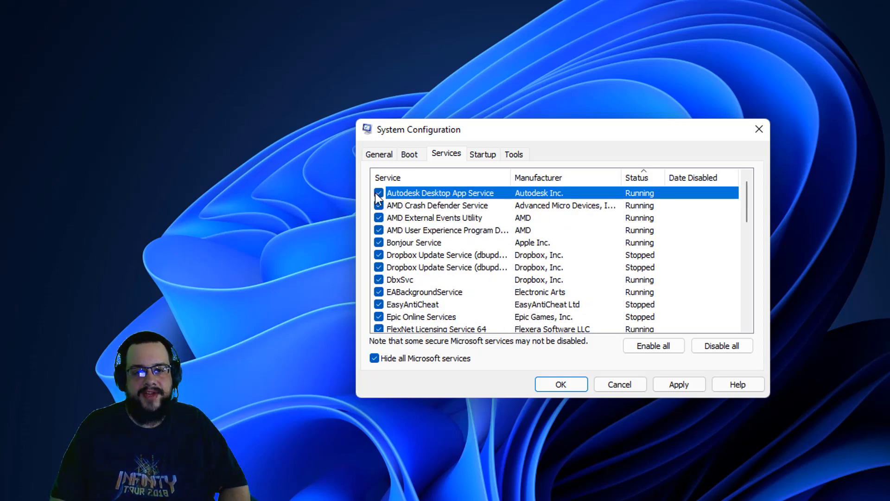
click(378, 193)
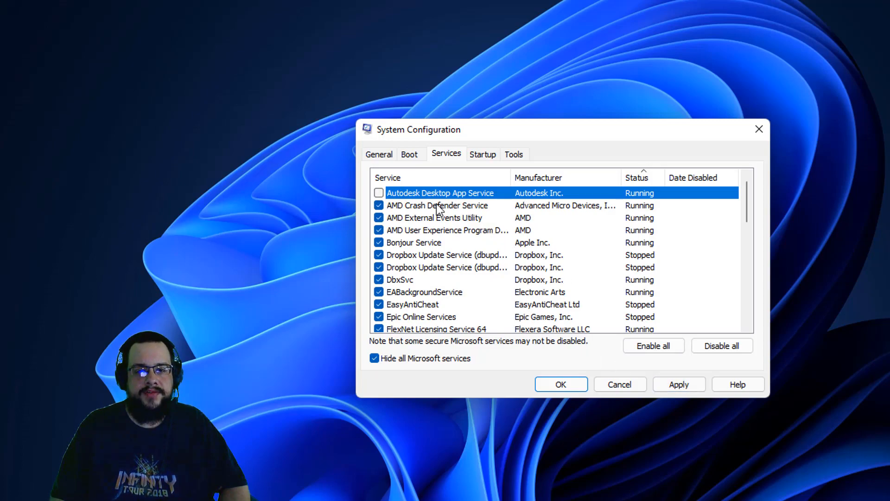
mouse_move(418, 289)
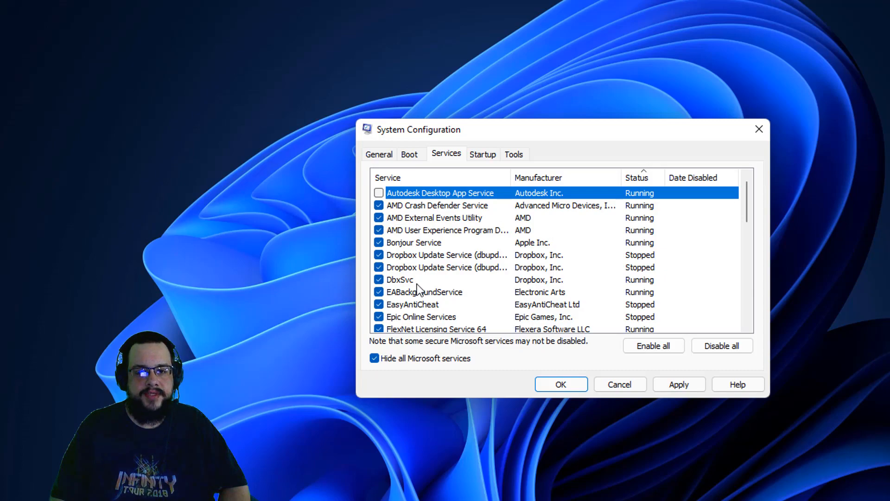
mouse_move(448, 263)
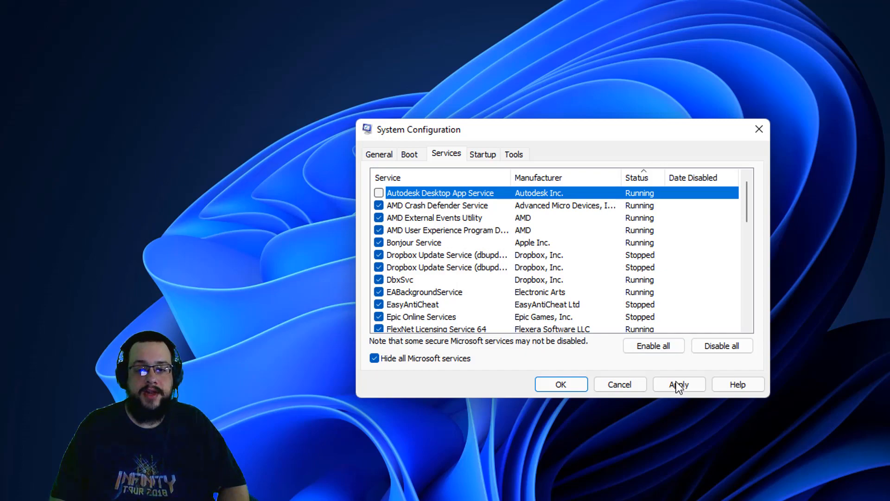
click(679, 384)
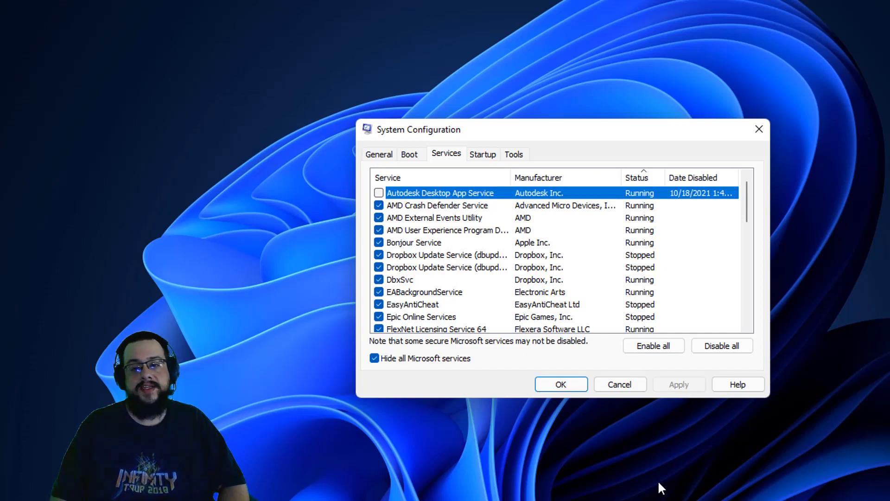
mouse_move(685, 449)
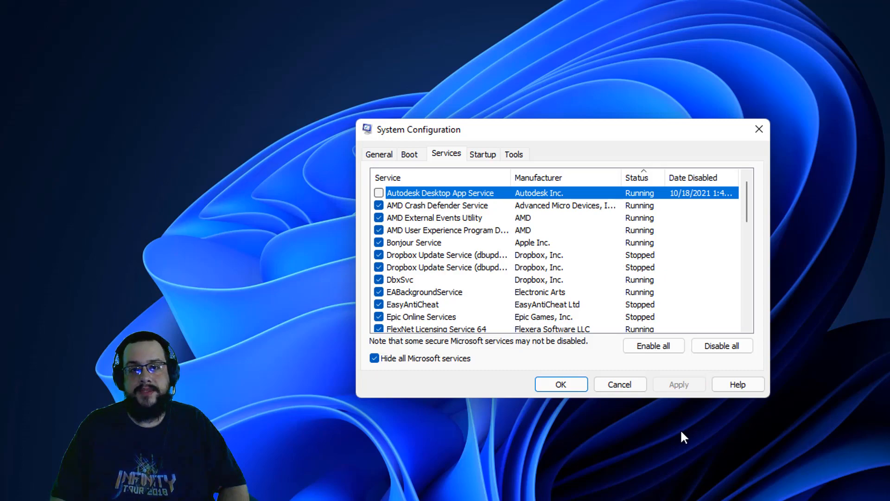
mouse_move(621, 458)
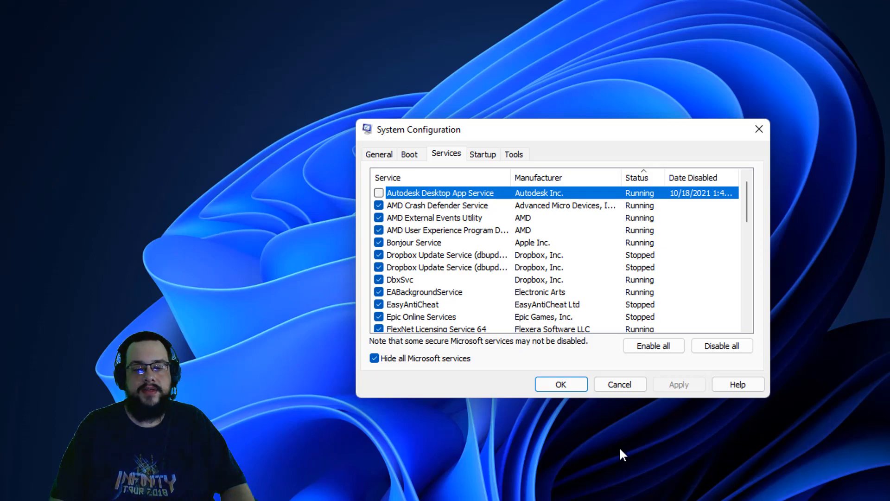
mouse_move(615, 467)
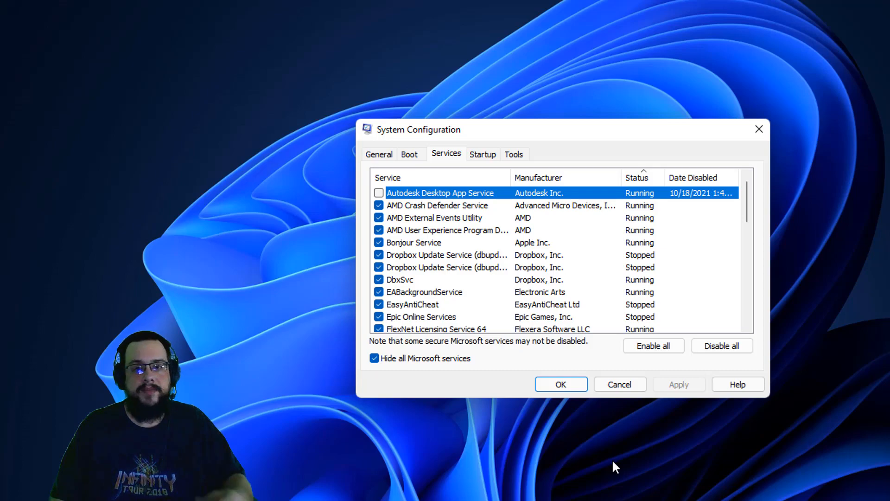
mouse_move(592, 474)
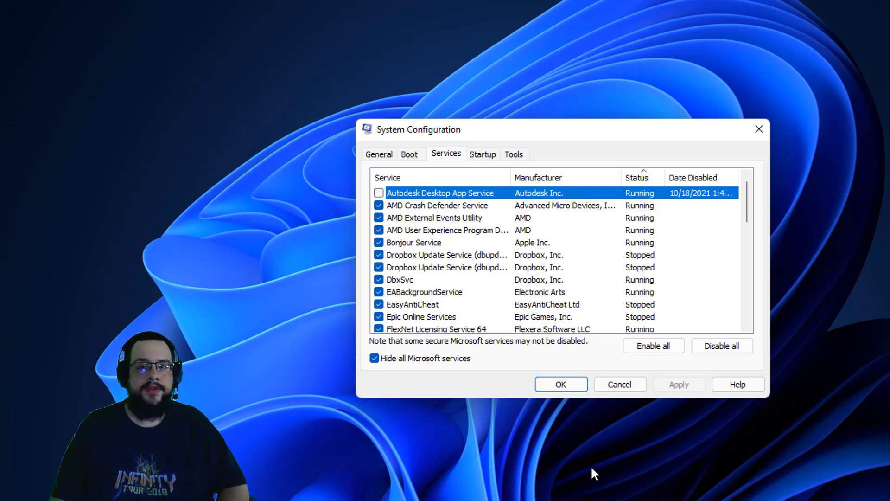
mouse_move(613, 412)
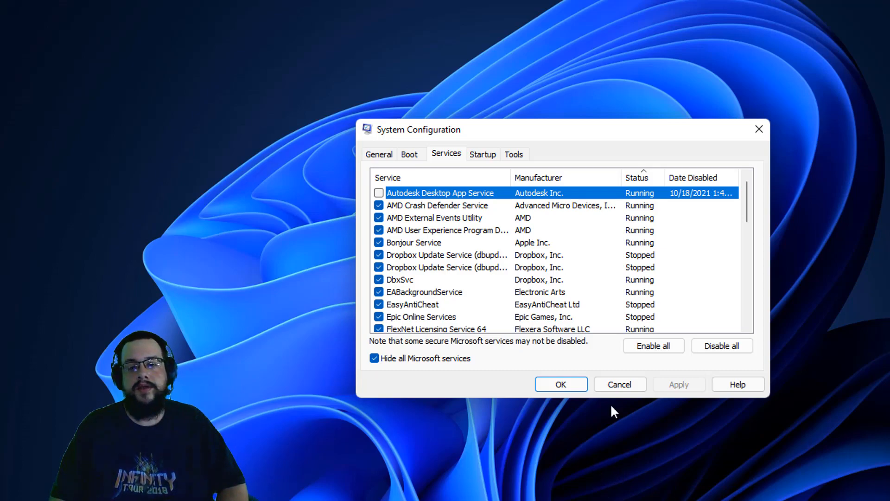
mouse_move(500, 160)
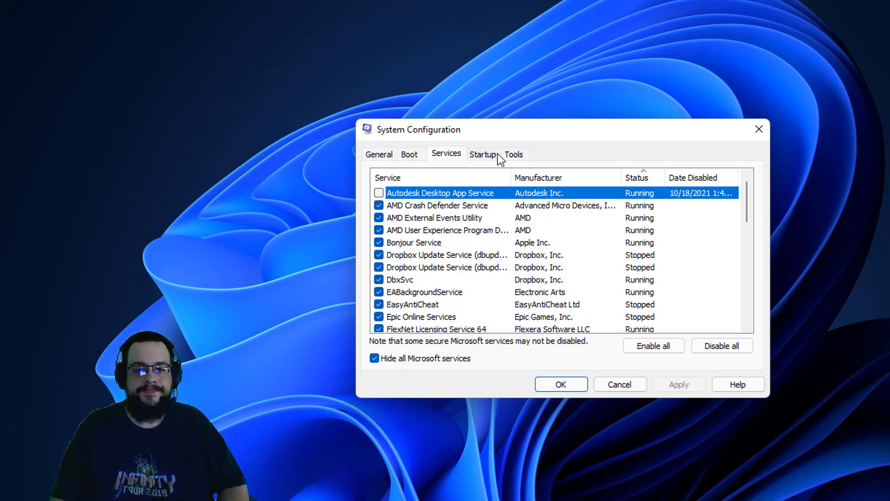
Step: Go to the Startup tab and follow its link to Task Manager's startup apps
click(483, 154)
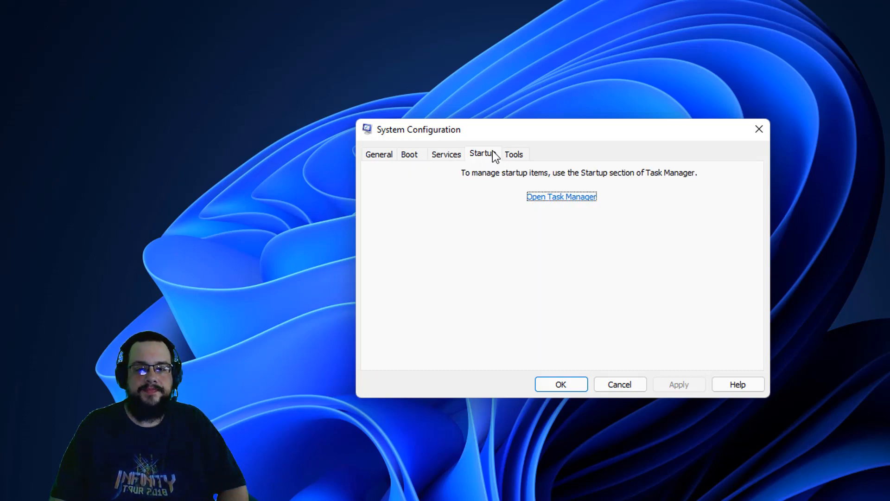
mouse_move(579, 202)
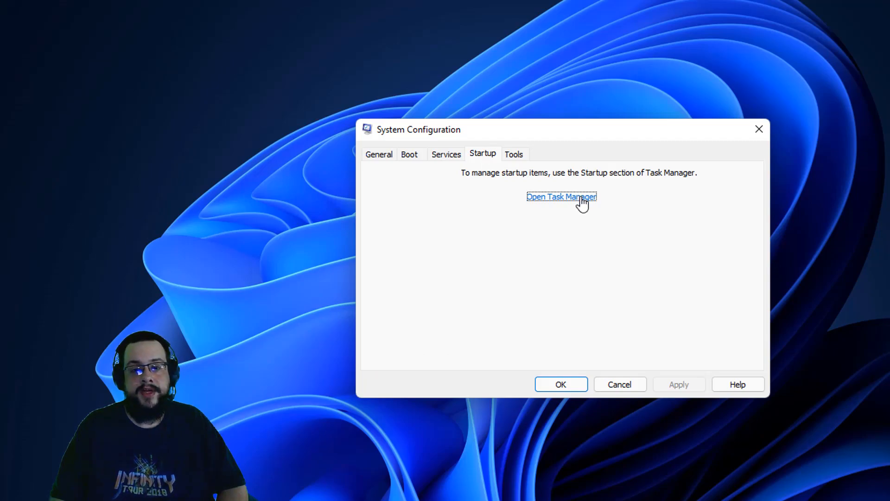
click(562, 197)
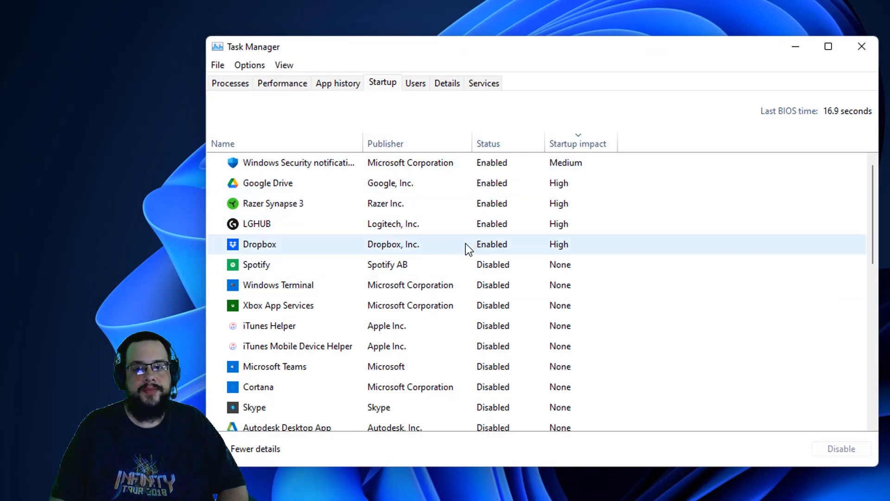
mouse_move(833, 122)
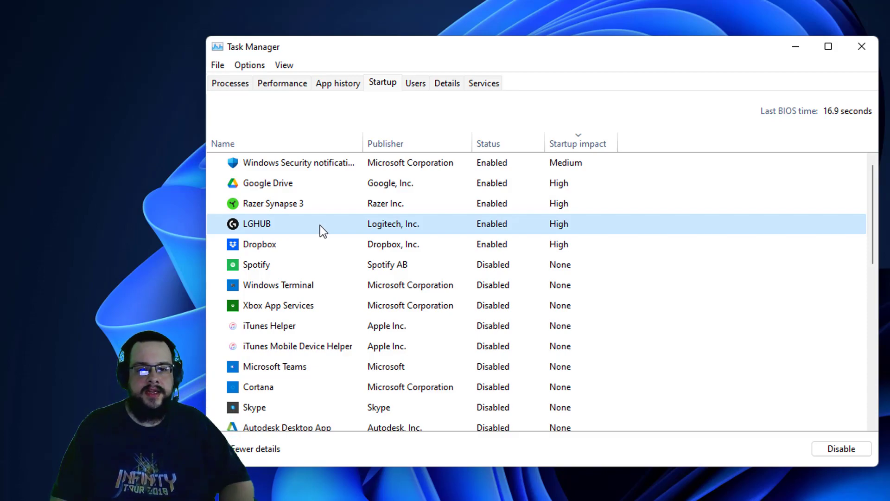
mouse_move(414, 241)
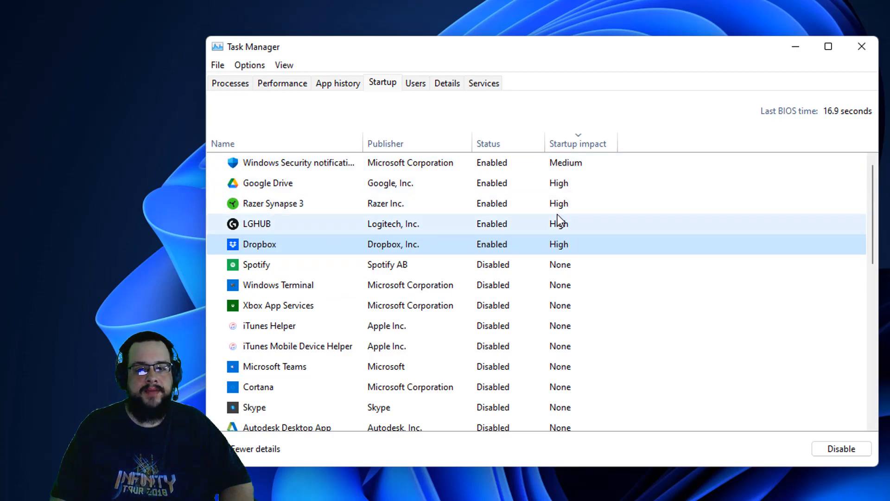
mouse_move(449, 240)
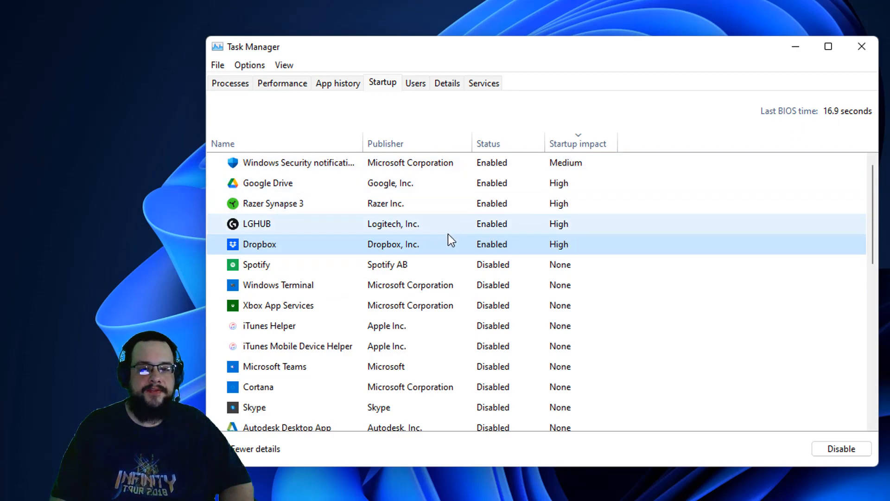
mouse_move(510, 230)
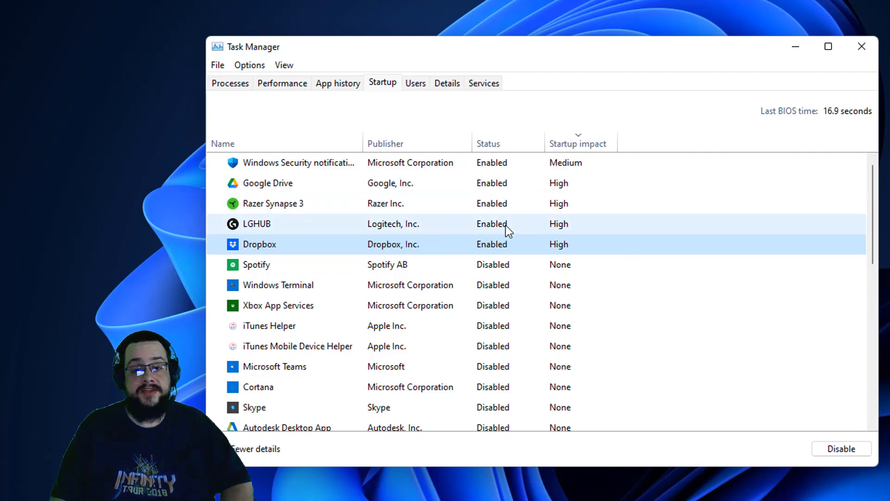
Step: Set Dropbox's startup entry to Disabled, then switch it back to Enabled
right_click(259, 243)
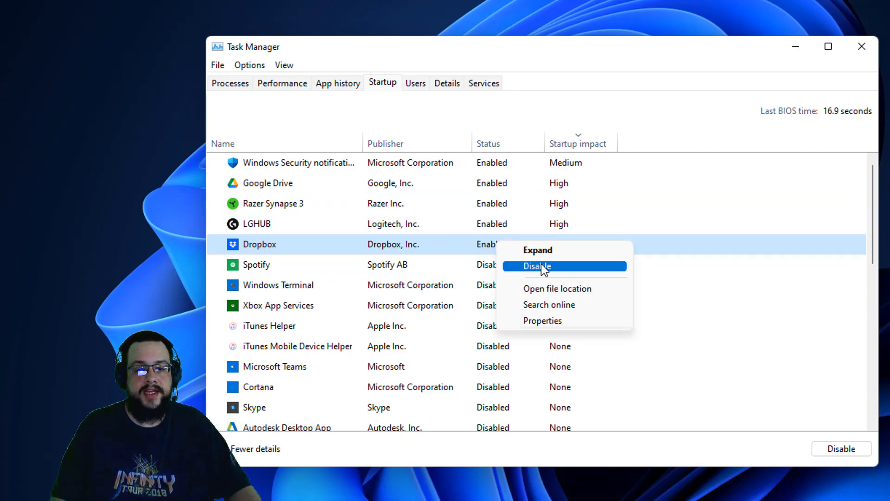
click(537, 265)
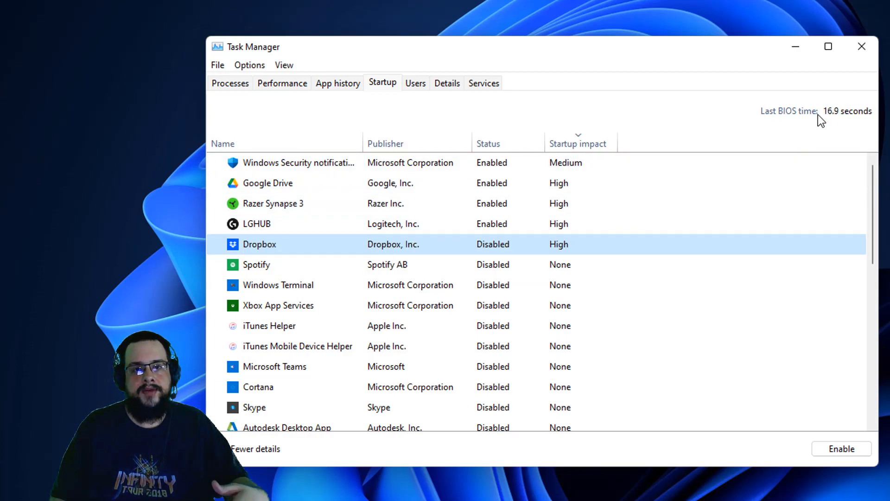
right_click(259, 244)
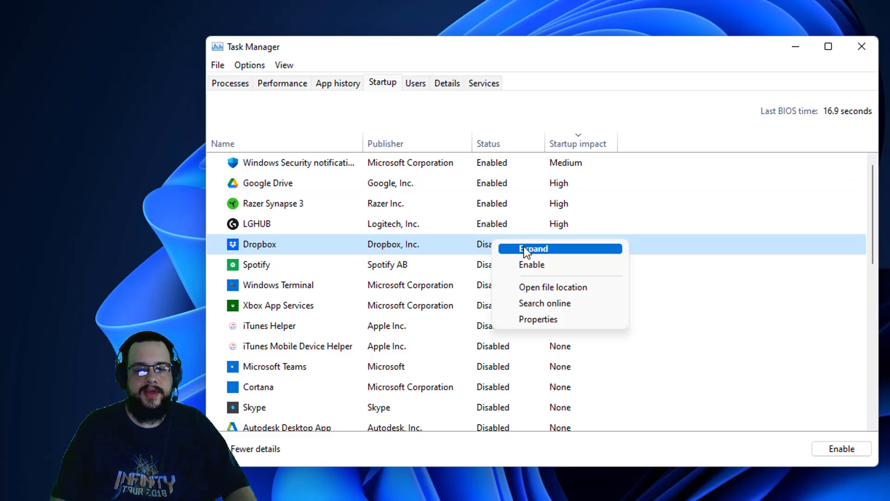
click(531, 265)
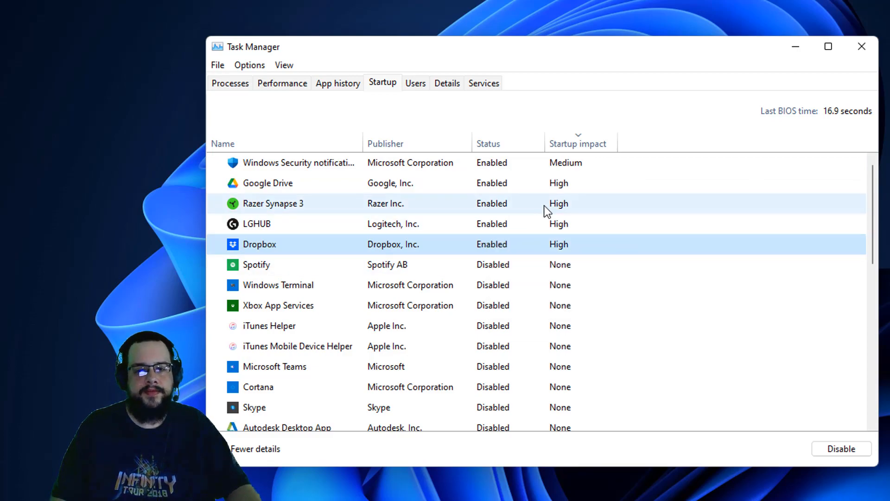
mouse_move(444, 228)
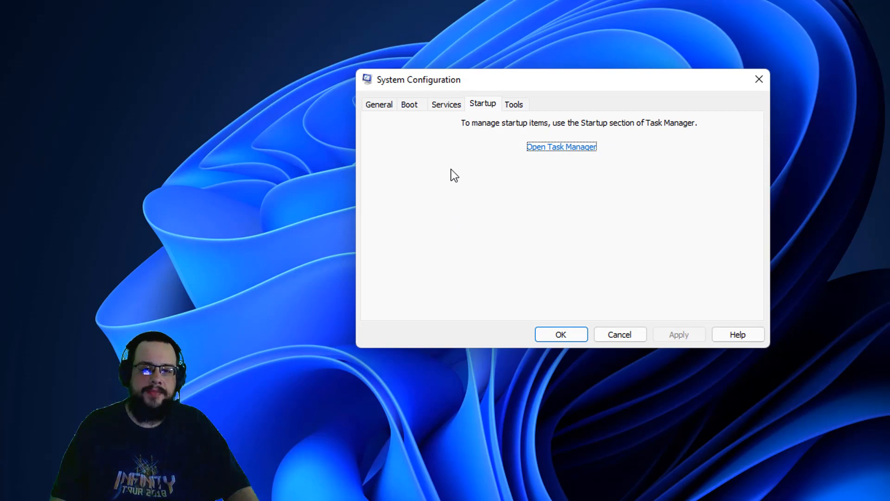
mouse_move(518, 110)
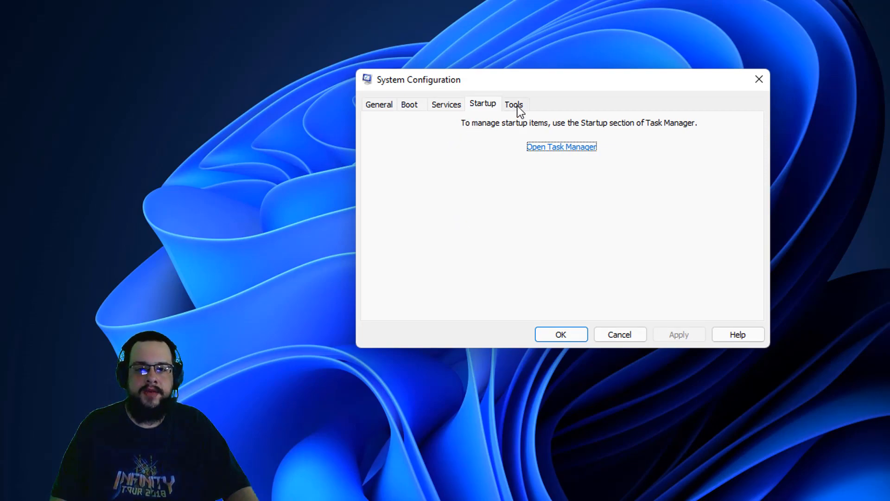
Step: On the Tools tab, browse Resource Monitor, Performance Monitor and Task Manager, scrolling the list
click(514, 104)
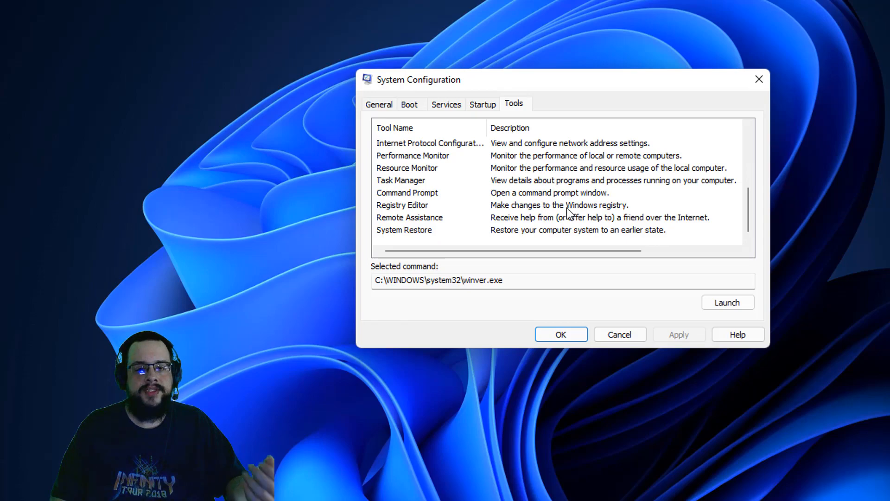
click(407, 168)
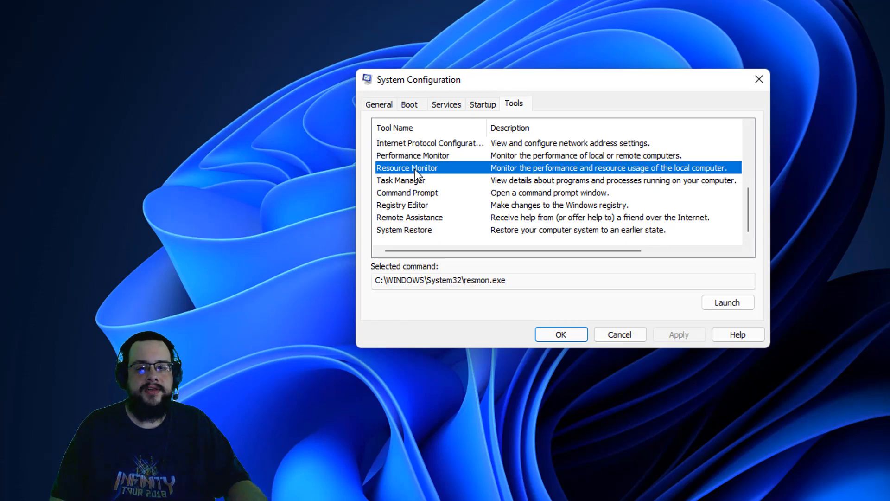
click(413, 156)
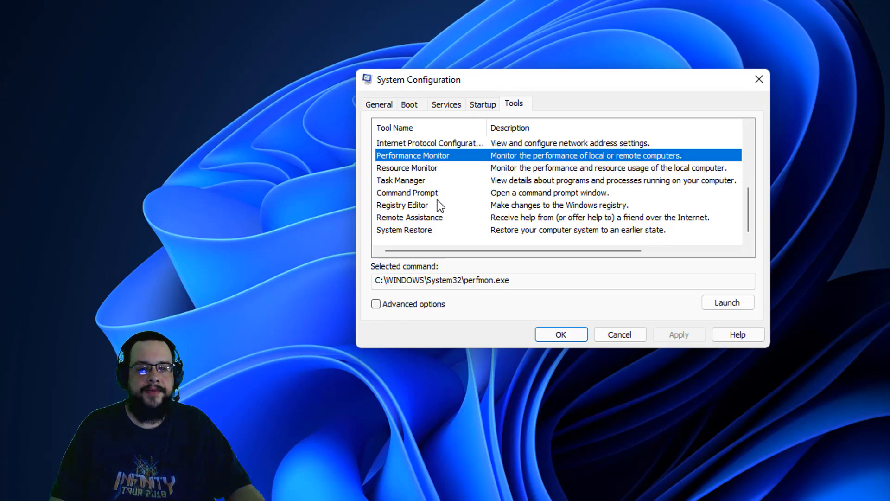
click(401, 180)
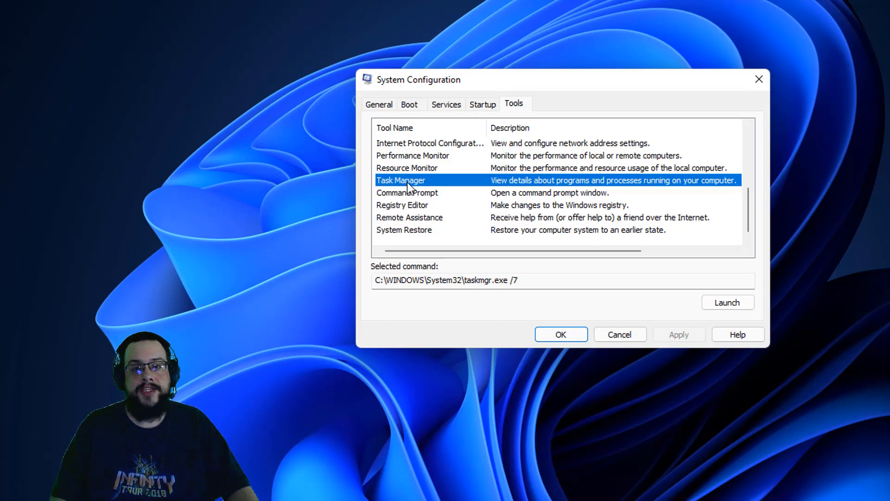
mouse_move(463, 199)
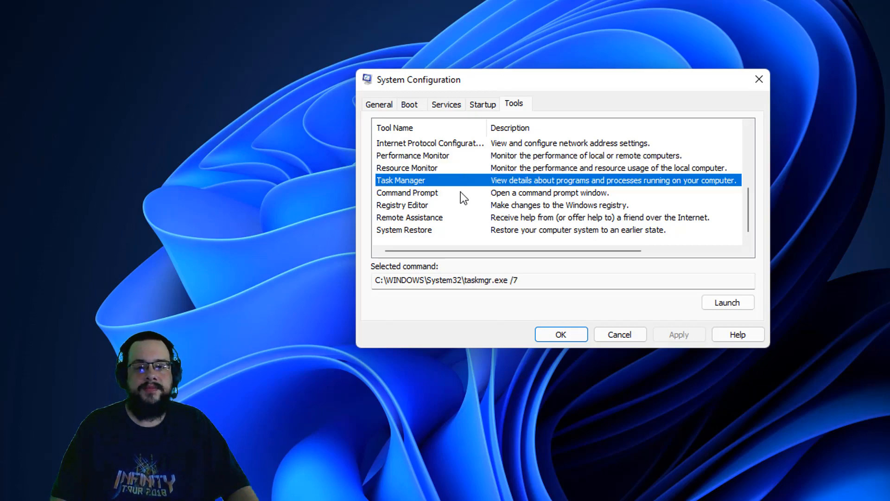
scroll(down, 3)
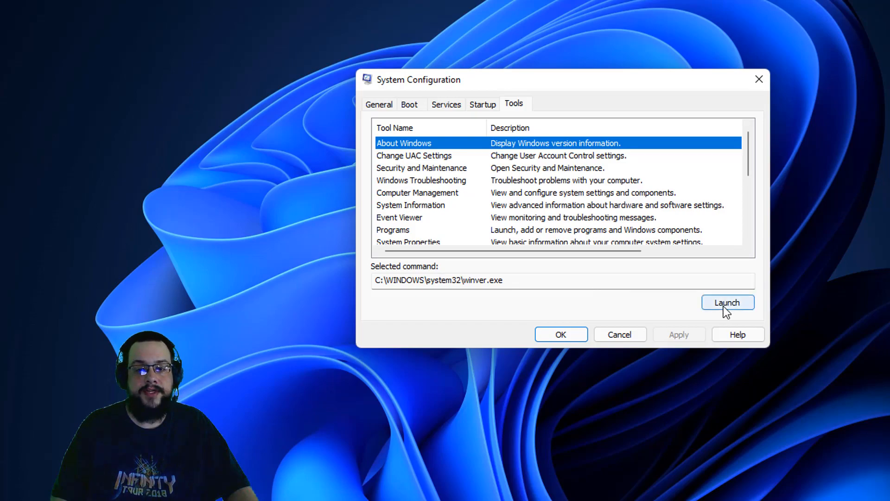
click(727, 302)
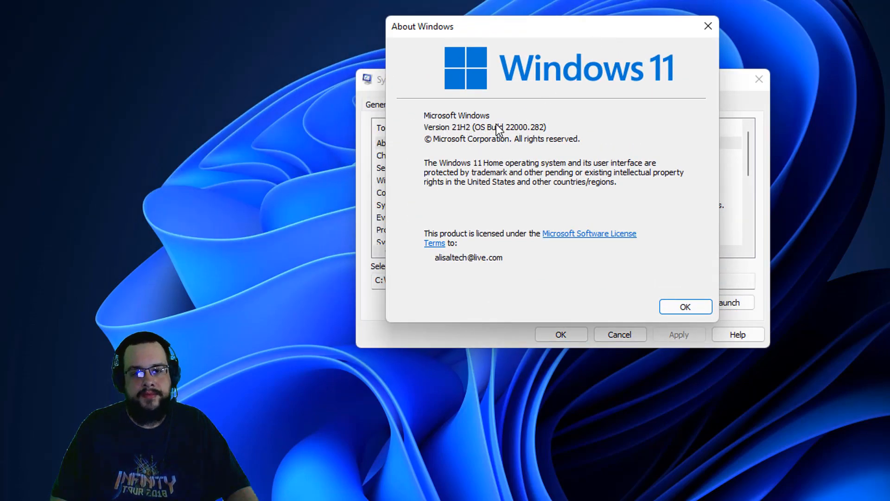
mouse_move(510, 119)
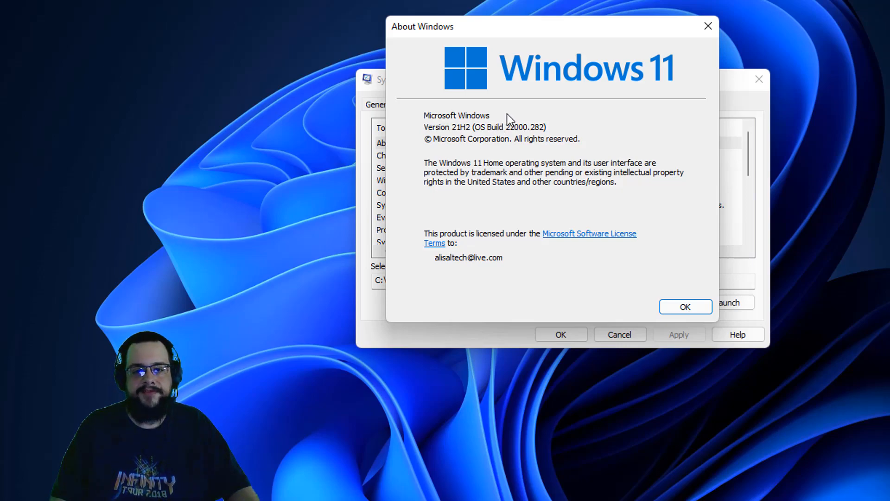
mouse_move(502, 272)
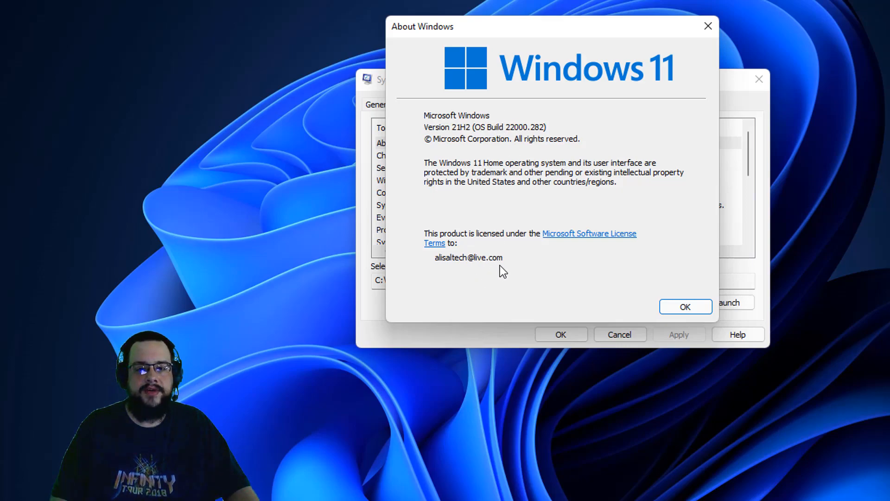
mouse_move(675, 299)
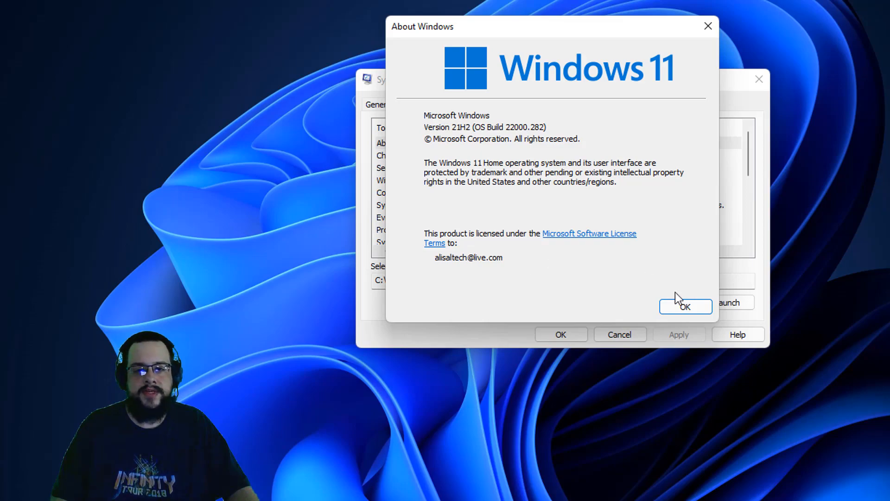
click(686, 306)
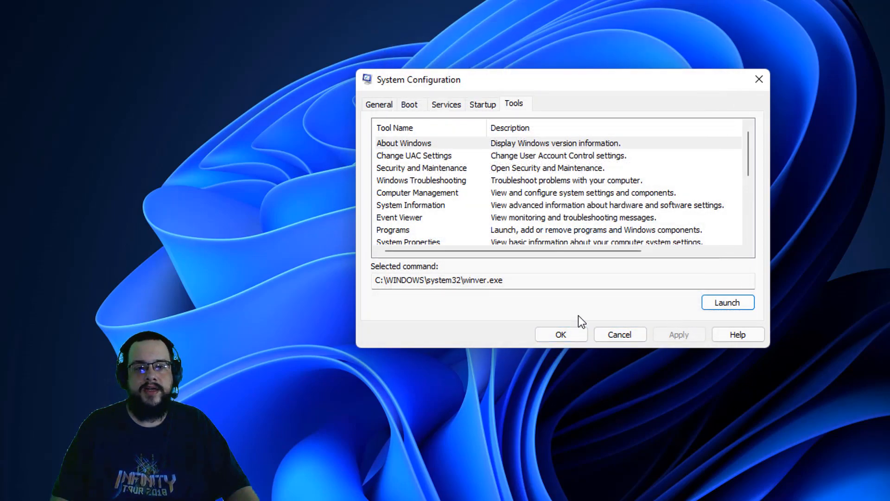
mouse_move(465, 207)
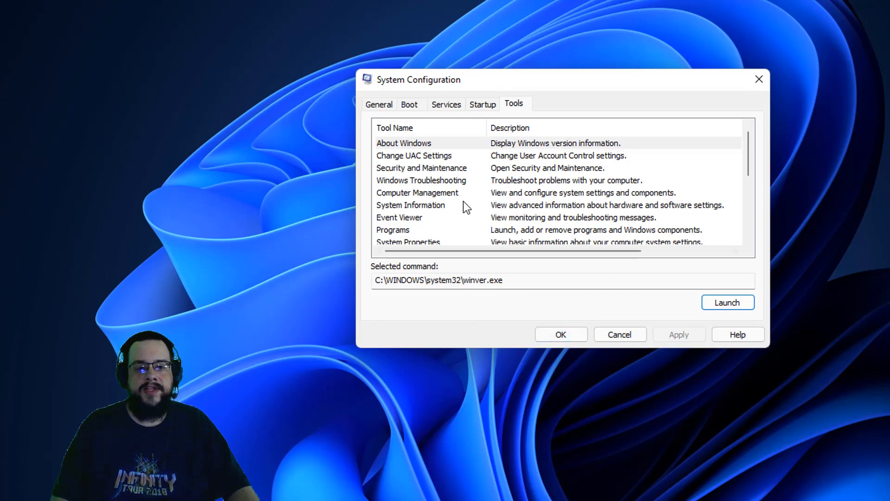
mouse_move(563, 334)
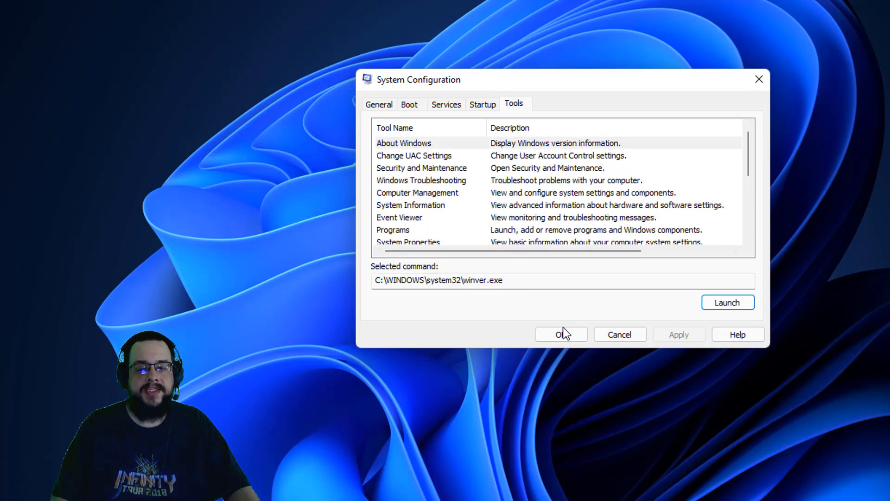